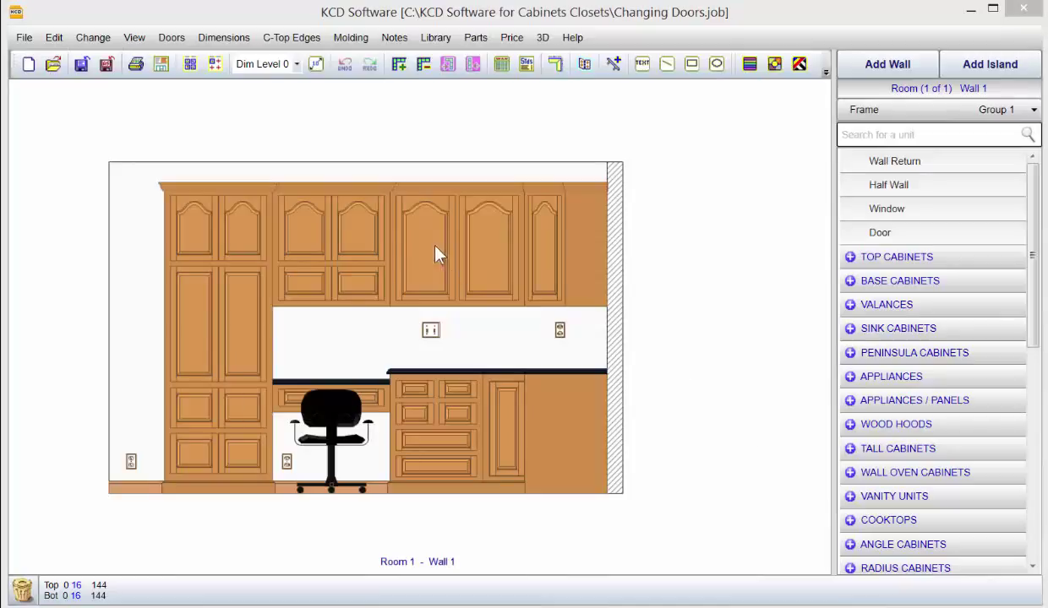
pyautogui.moveTo(283, 216)
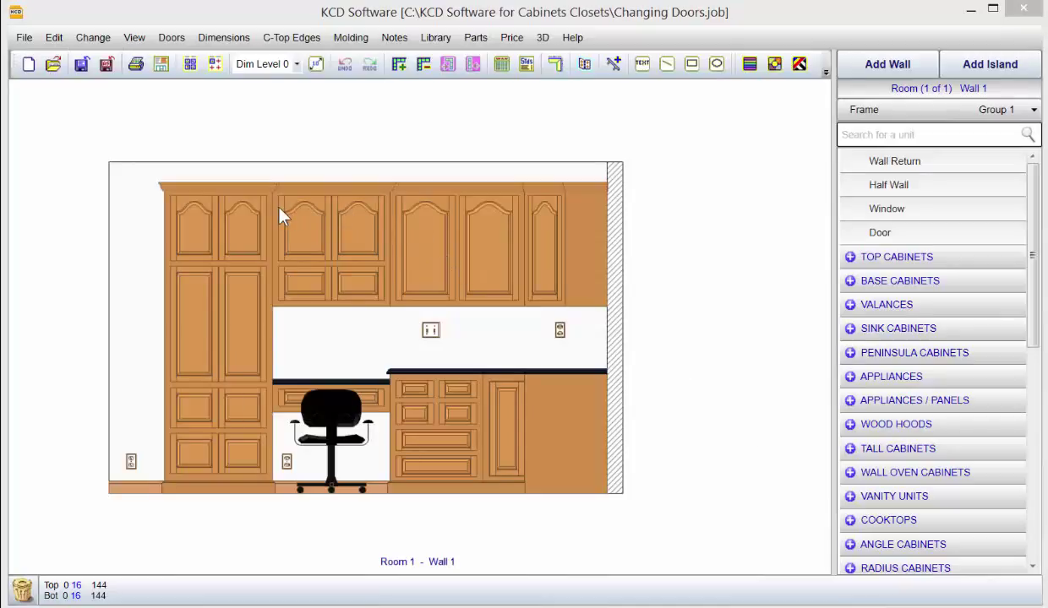
pyautogui.moveTo(281, 191)
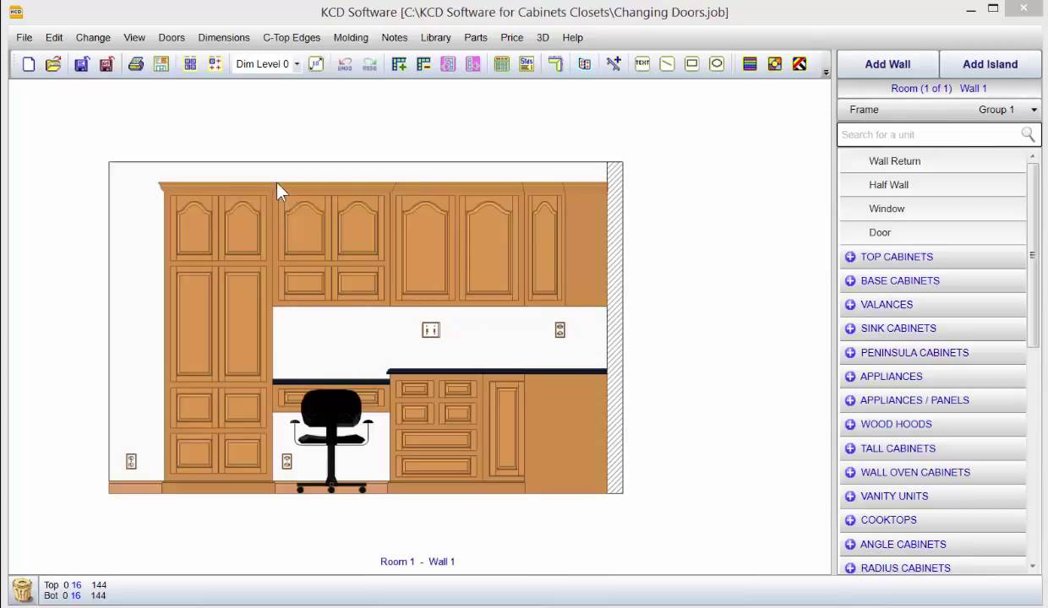
pyautogui.moveTo(270, 176)
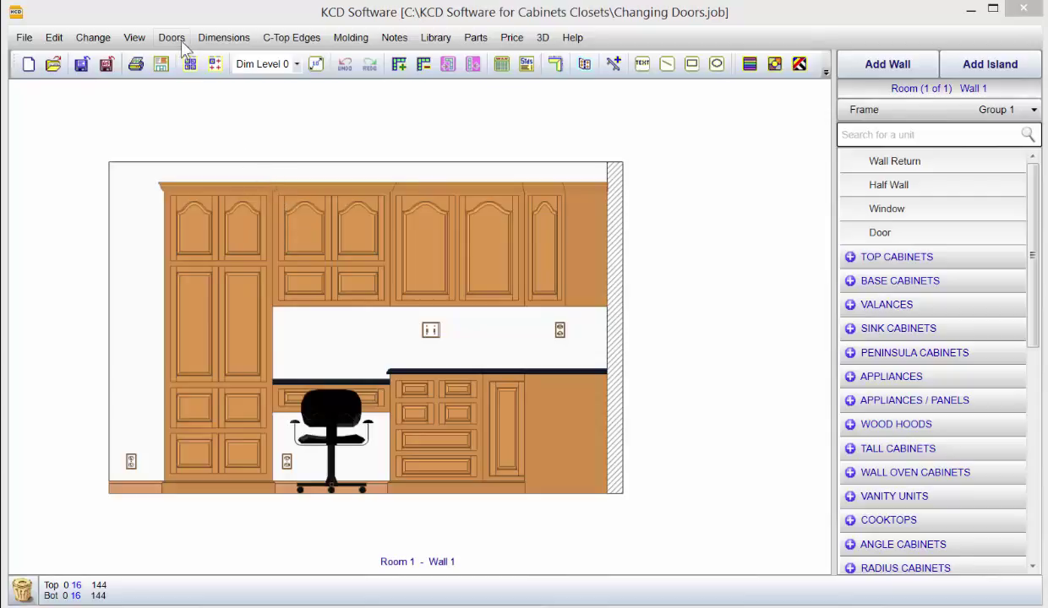
# Open the Doors menu of door-related commands
pyautogui.click(171, 38)
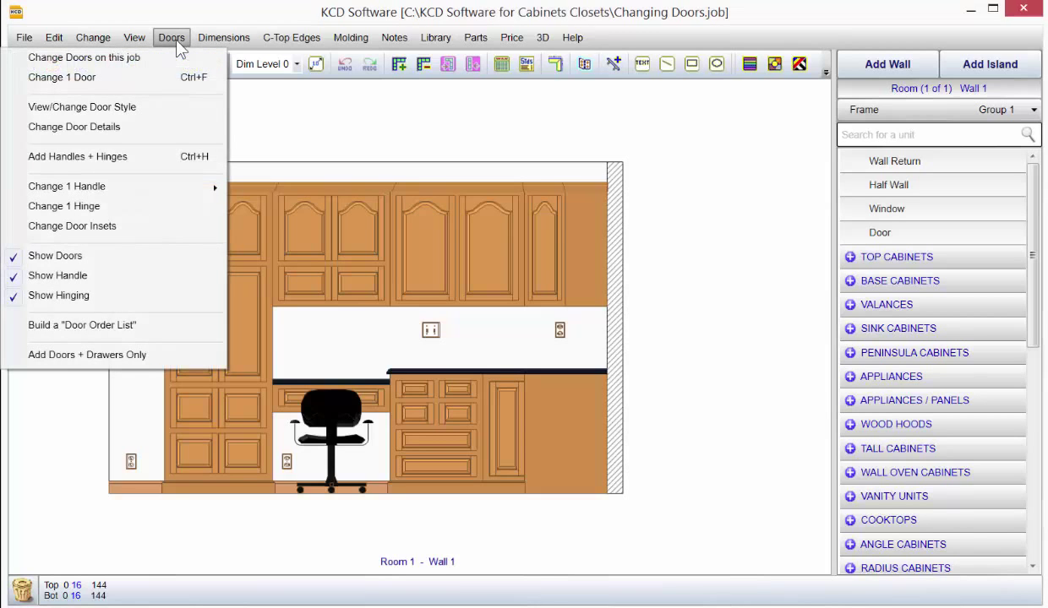
pyautogui.moveTo(163, 58)
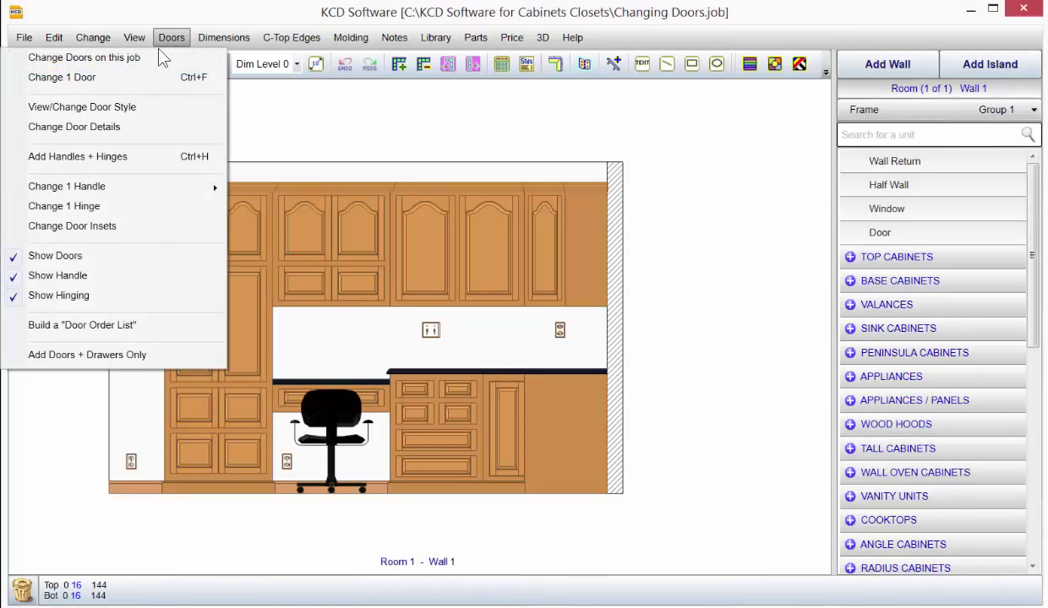
pyautogui.moveTo(84, 57)
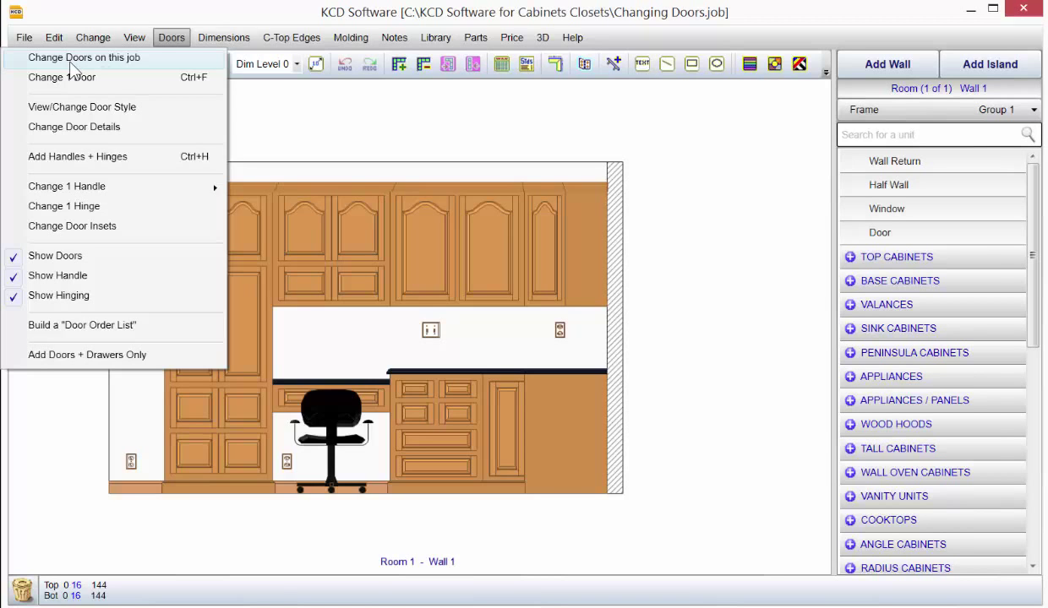
# Open the door style chooser and browse the Sq. Panel, Flat and Arch Panel categories
pyautogui.click(85, 57)
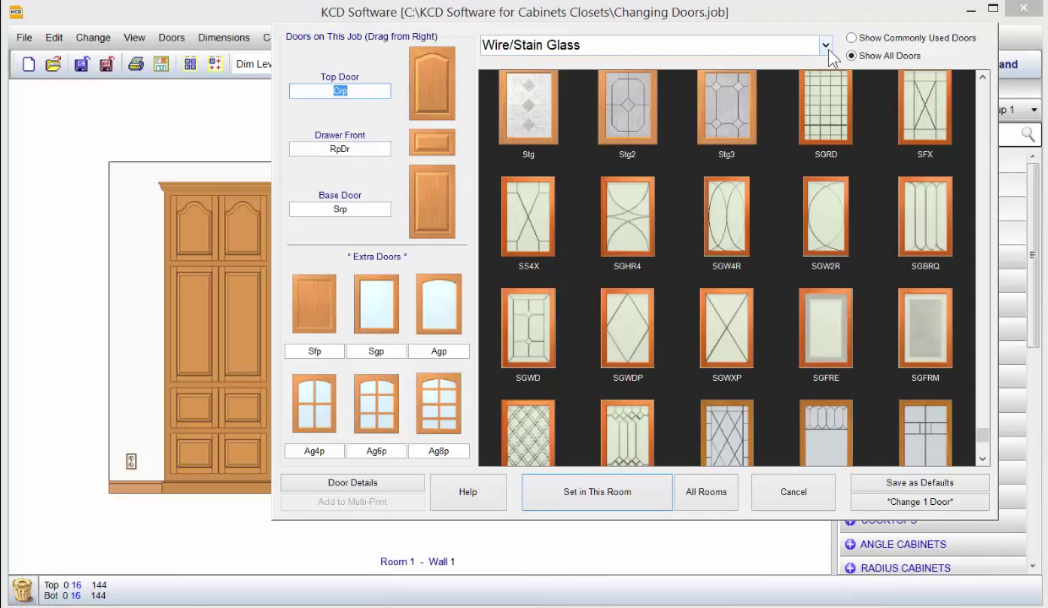
pyautogui.click(824, 45)
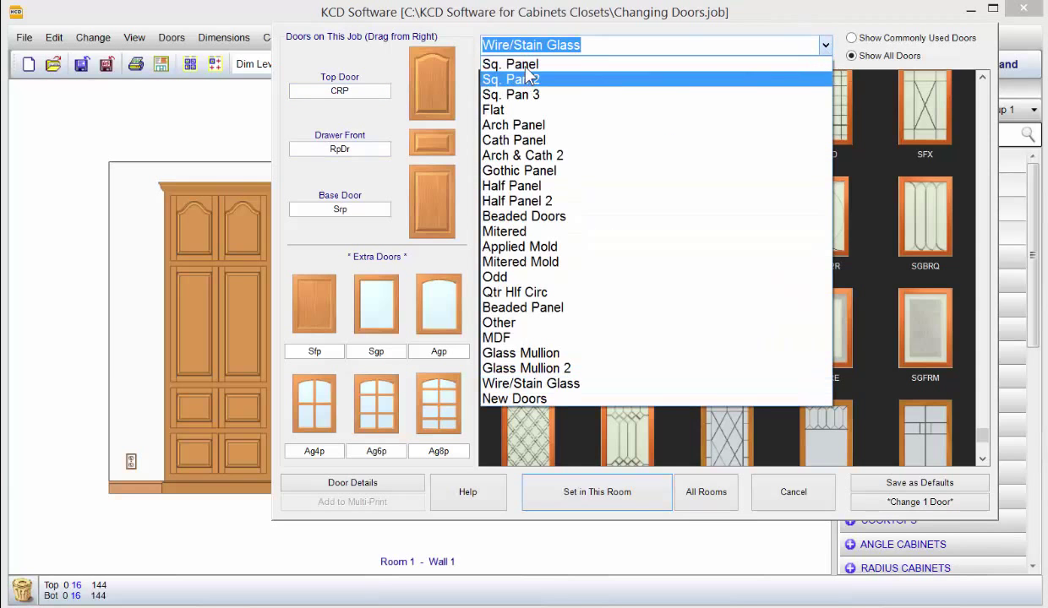
pyautogui.click(510, 64)
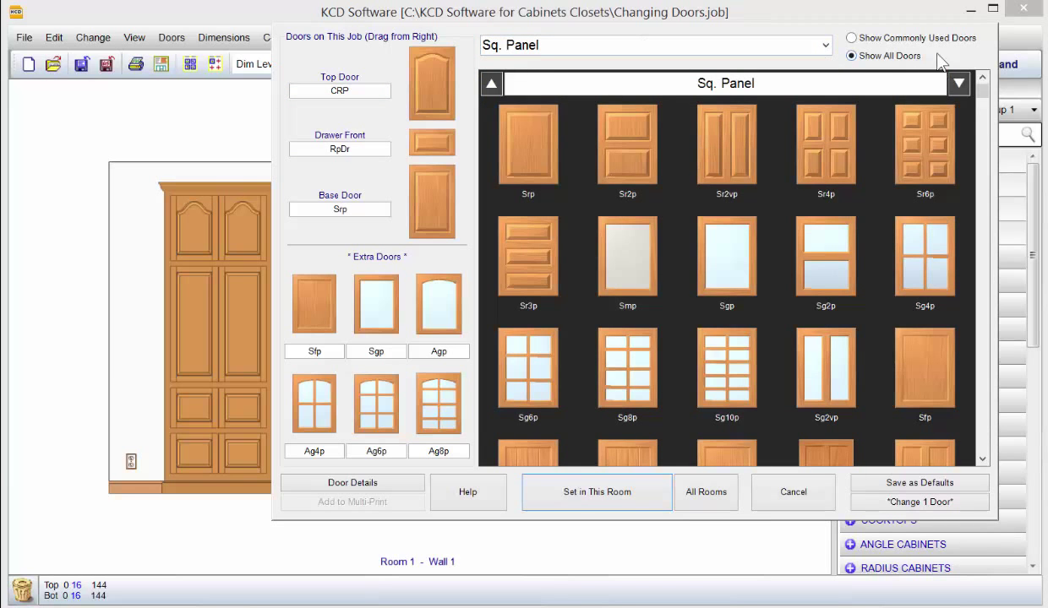
pyautogui.click(824, 45)
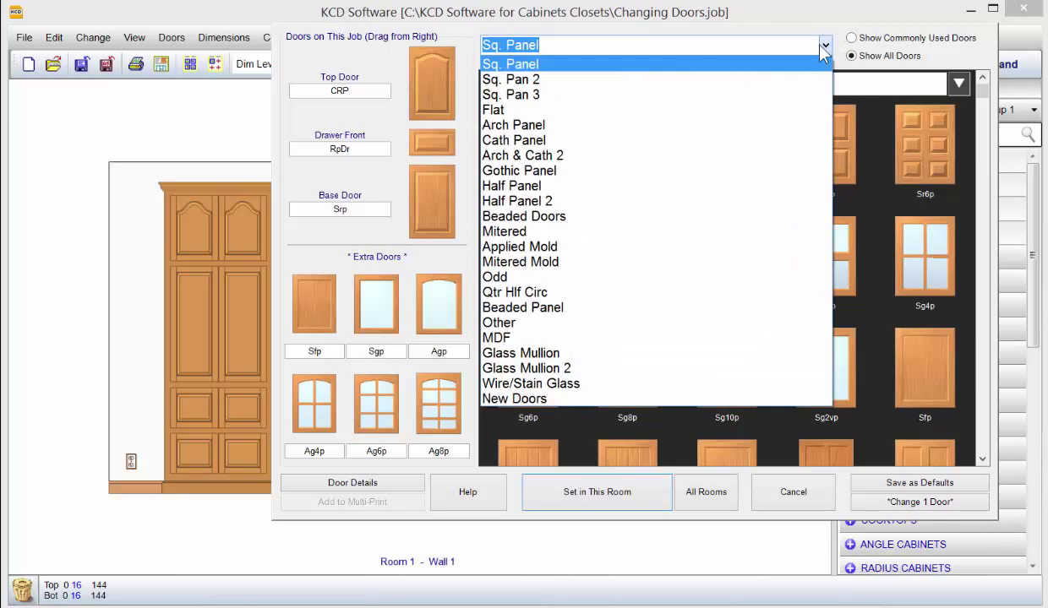
pyautogui.moveTo(510, 78)
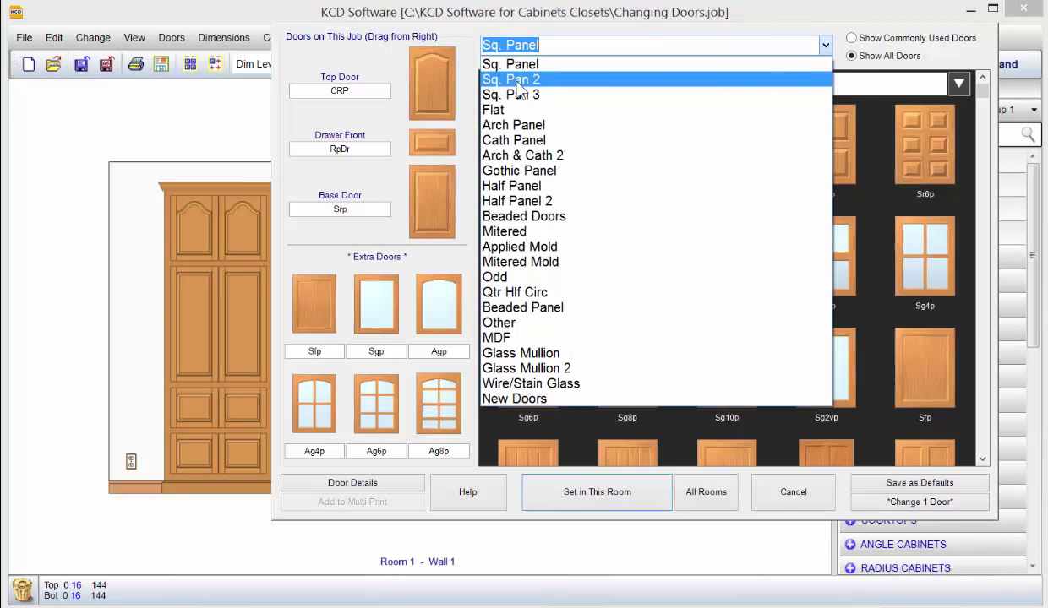
pyautogui.moveTo(510, 94)
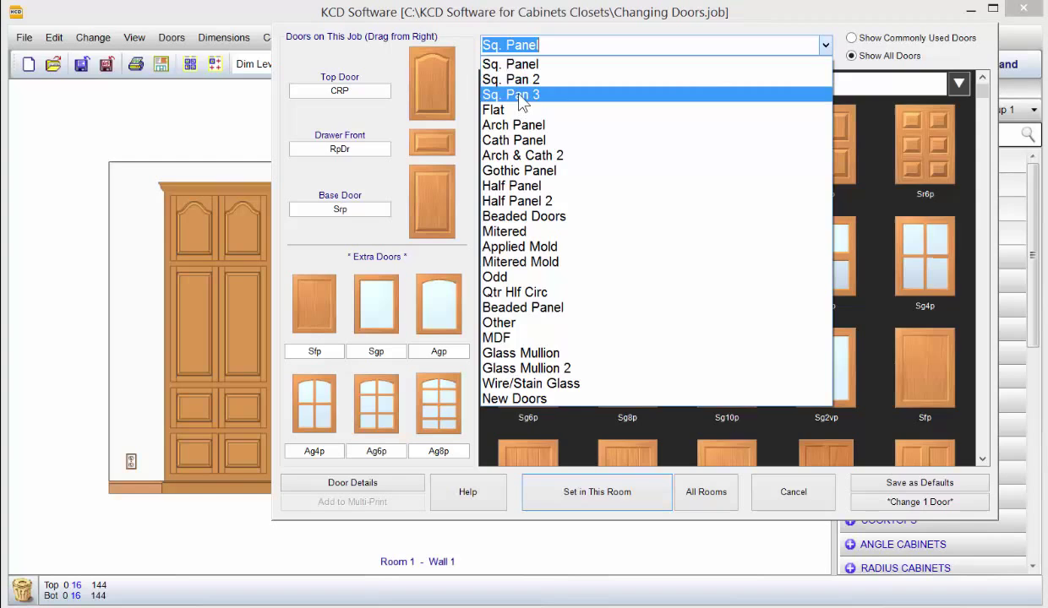
pyautogui.moveTo(509, 64)
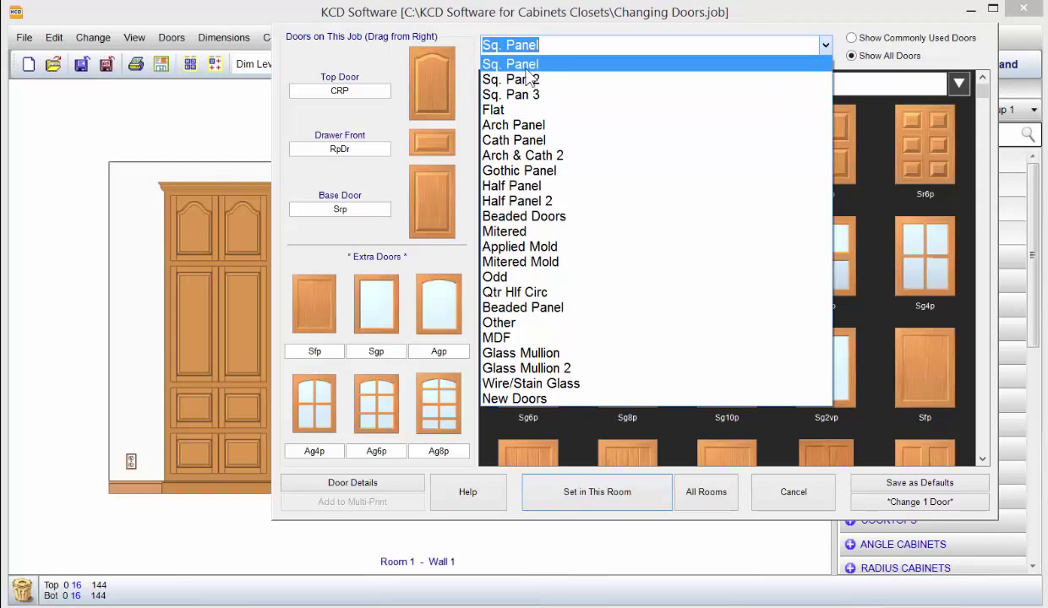
pyautogui.moveTo(518, 170)
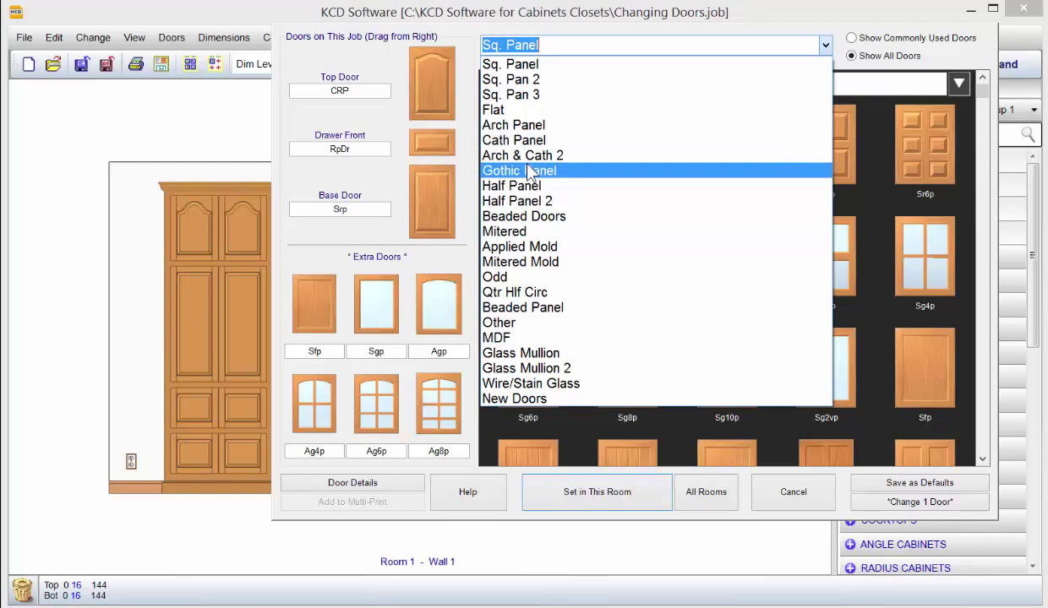
pyautogui.moveTo(493, 110)
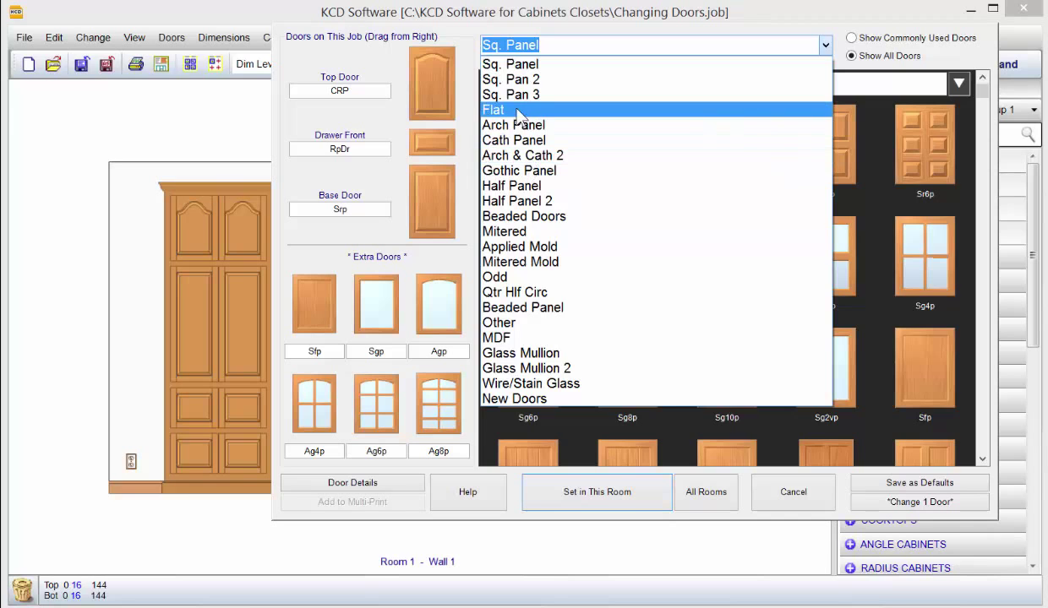
pyautogui.click(493, 109)
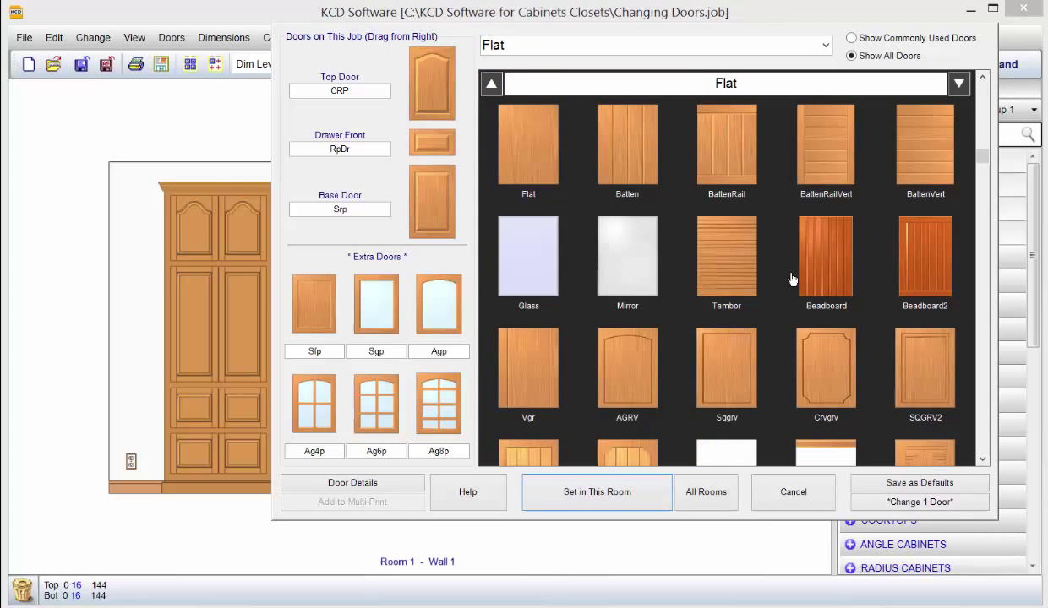
pyautogui.click(824, 44)
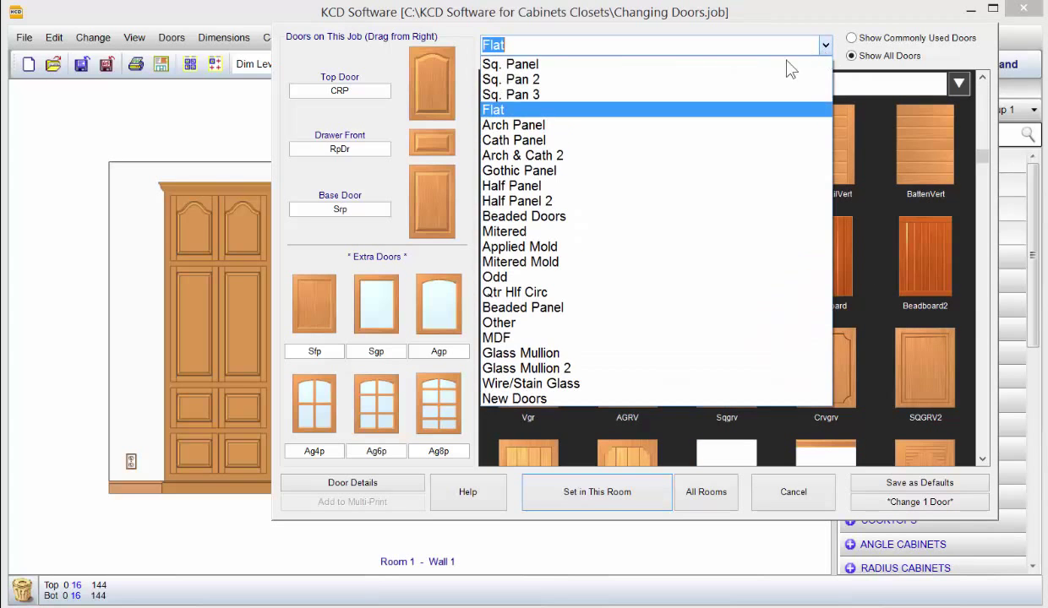
pyautogui.click(513, 124)
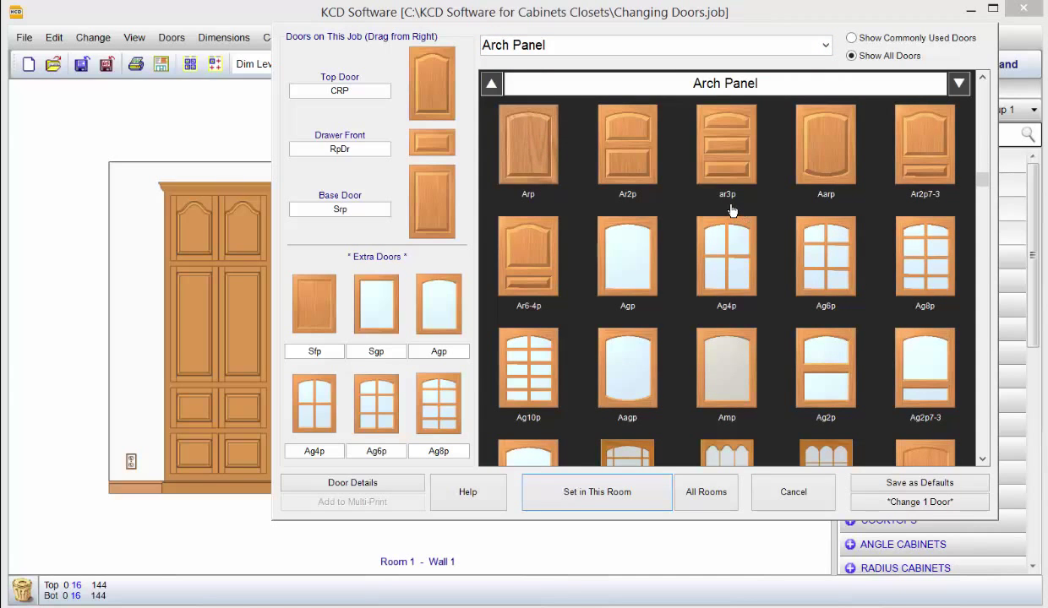
# Return to Sq. Panel, then step through Sq. Pan 3, Arch Panel, Arch & Cath 2 and Mitered
pyautogui.click(825, 45)
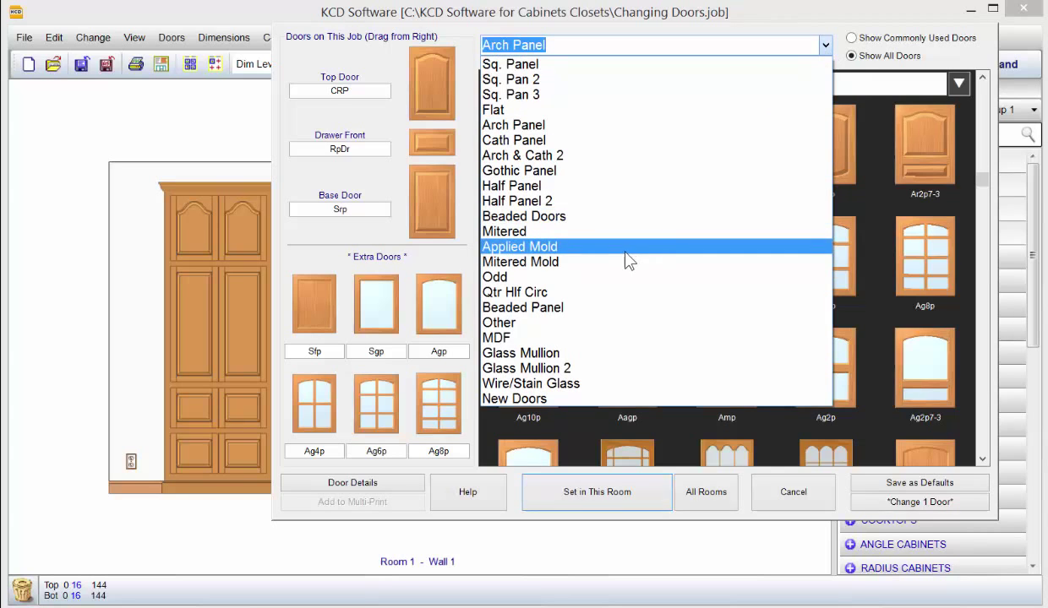
pyautogui.click(510, 63)
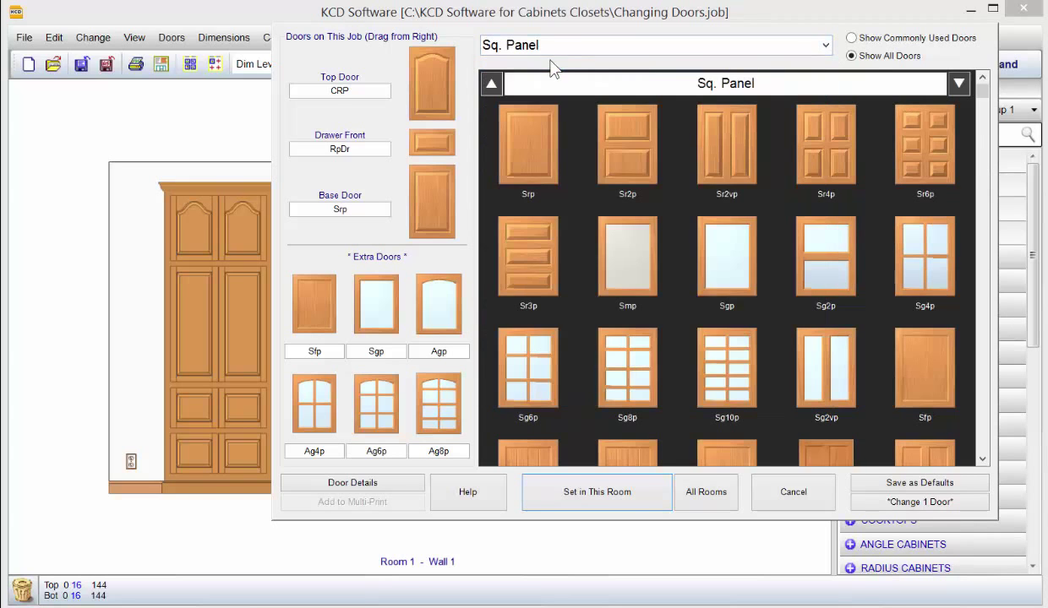
pyautogui.moveTo(958, 87)
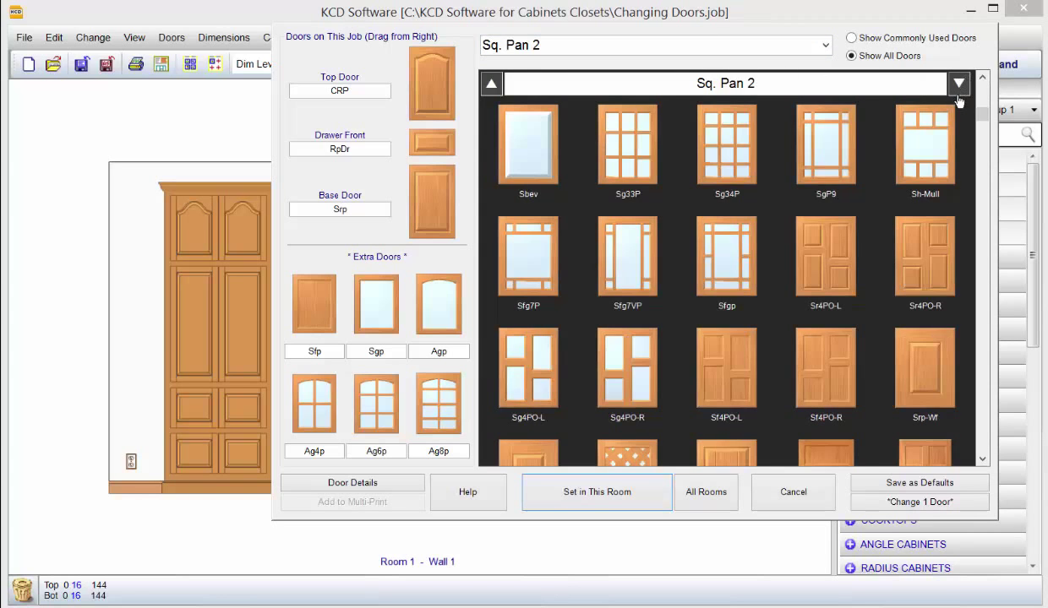
pyautogui.click(958, 82)
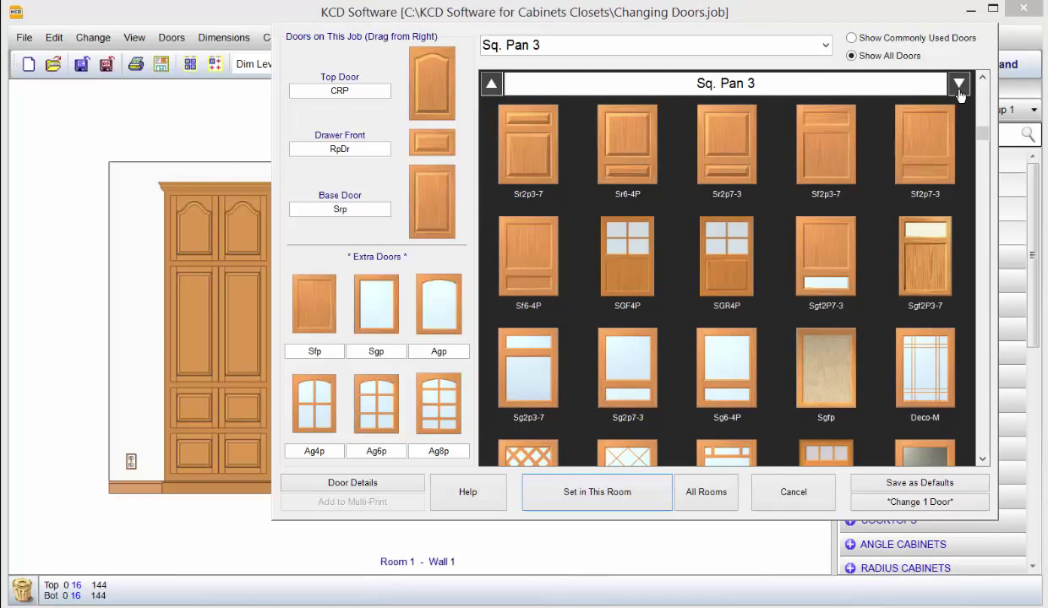
pyautogui.click(959, 84)
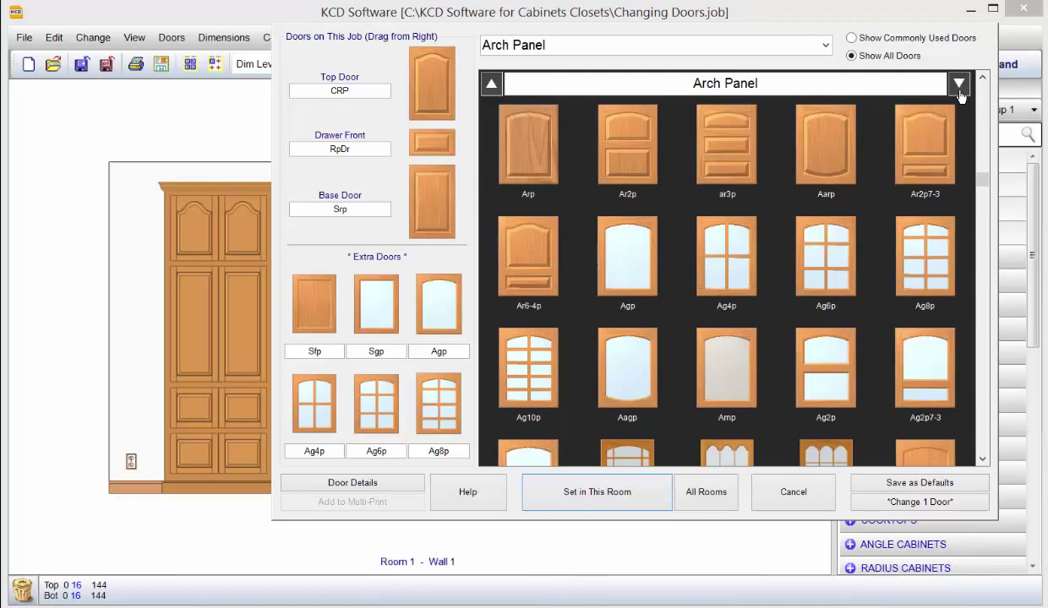
pyautogui.click(959, 83)
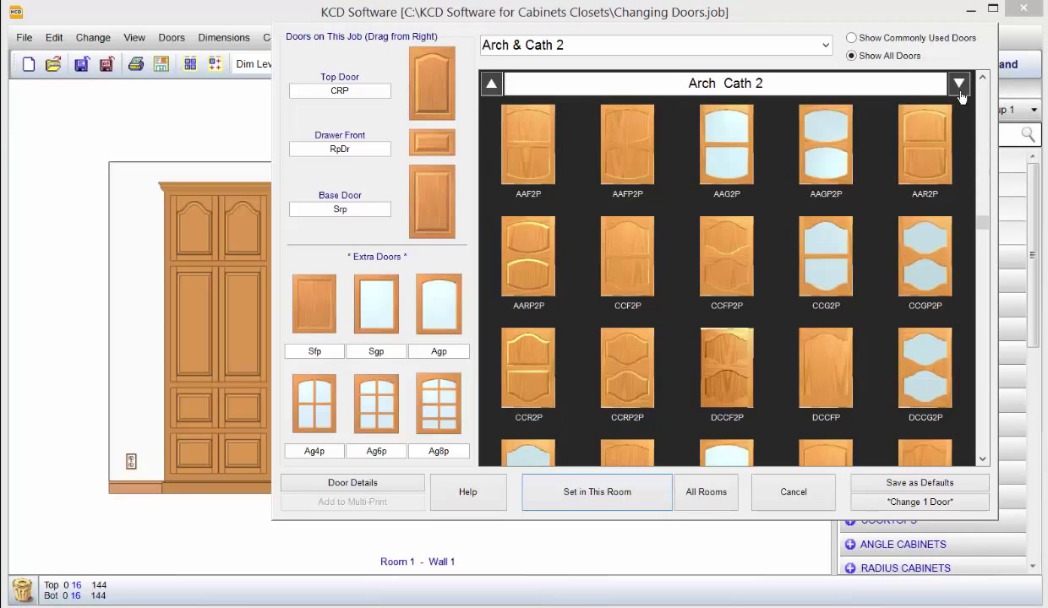
pyautogui.click(959, 83)
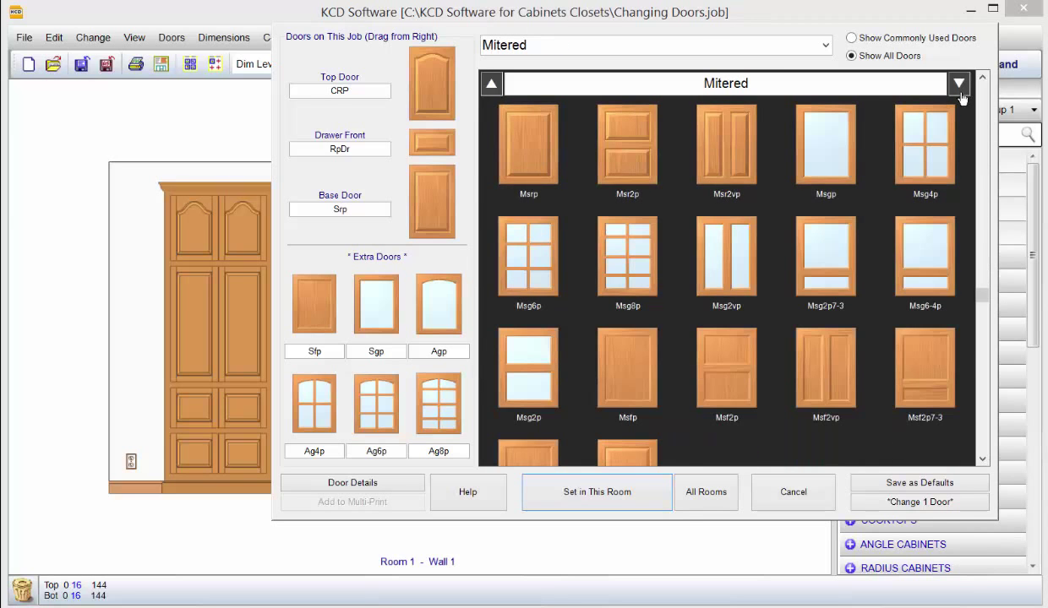
pyautogui.click(655, 45)
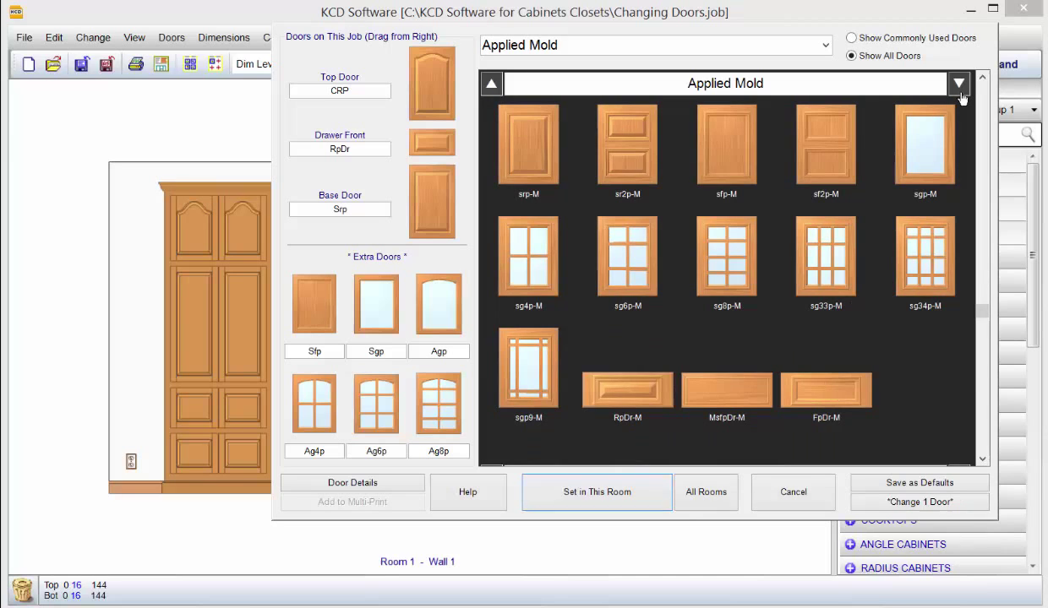
pyautogui.moveTo(776, 125)
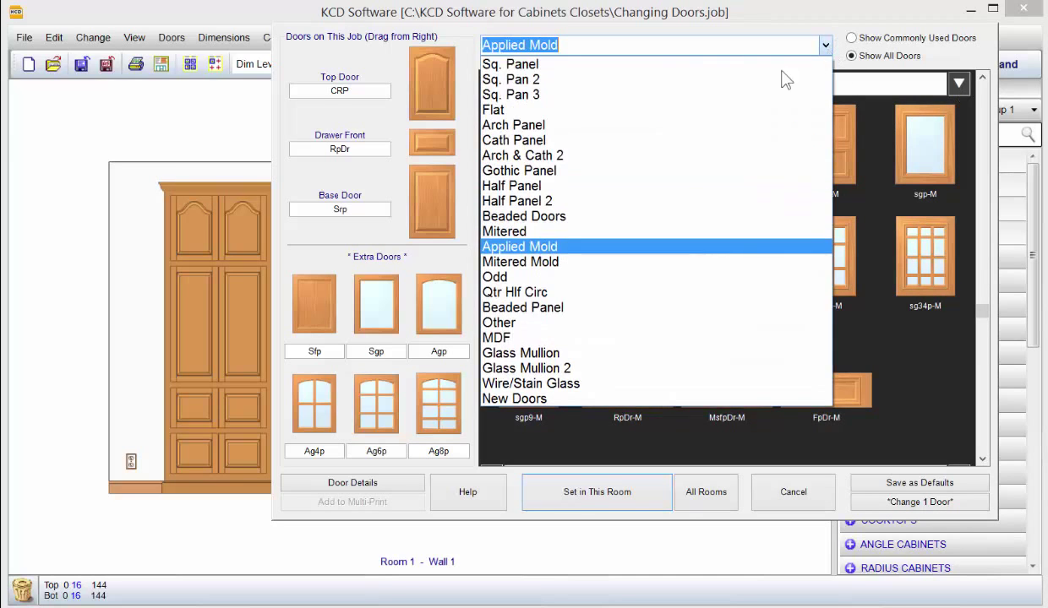
# Choose the Sq. Panel door category in the style dropdown
pyautogui.click(510, 63)
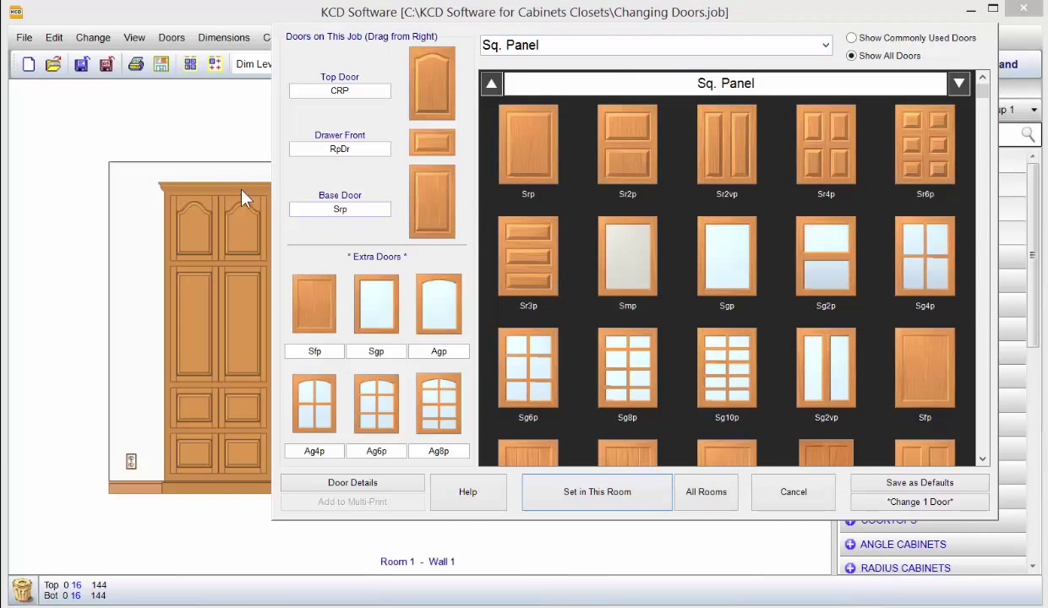
pyautogui.moveTo(247, 306)
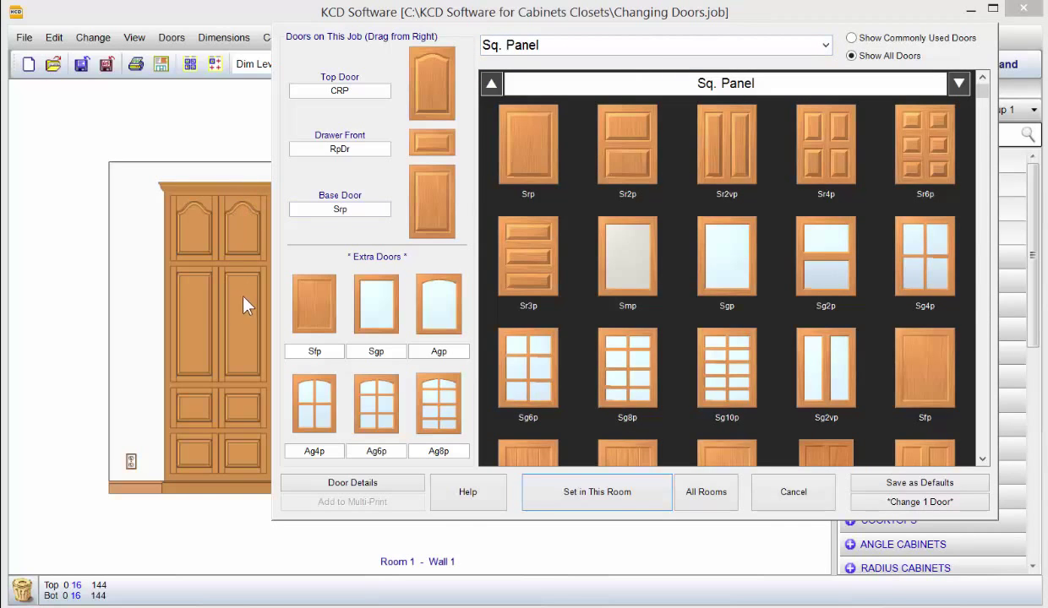
pyautogui.moveTo(305, 224)
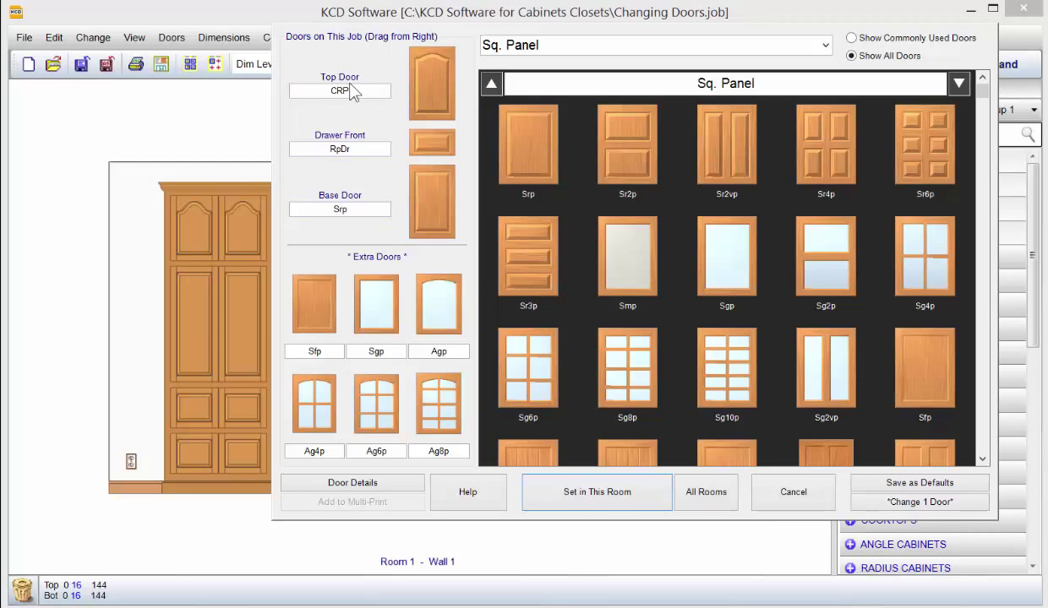
pyautogui.moveTo(424, 60)
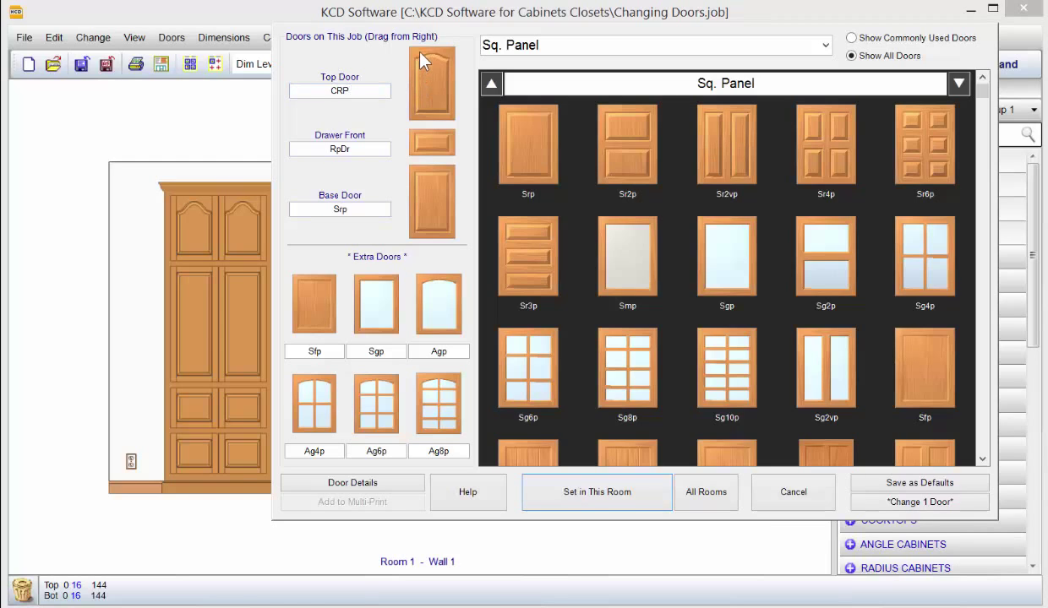
pyautogui.moveTo(248, 219)
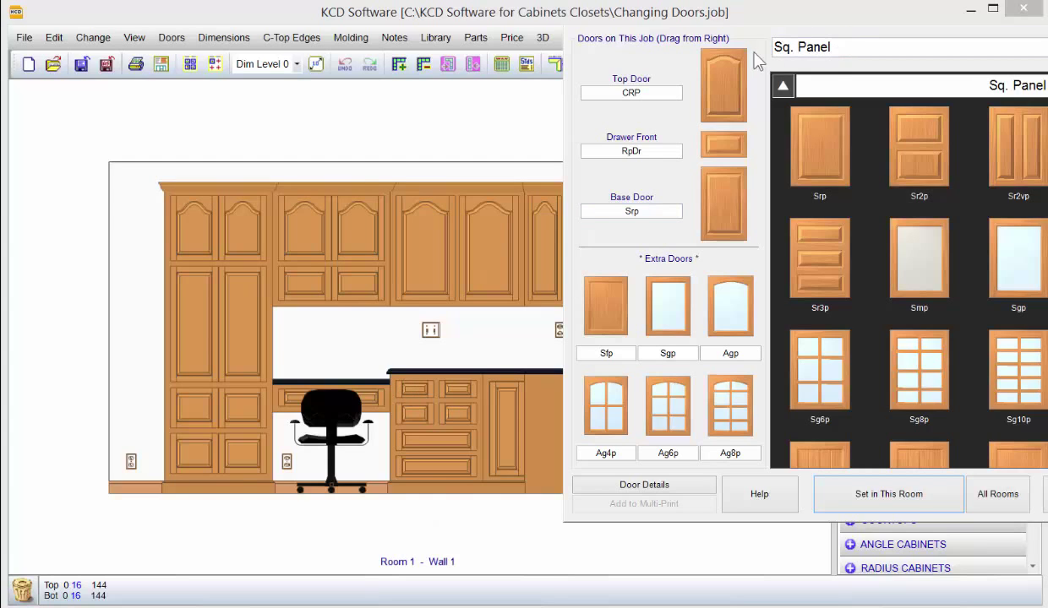
pyautogui.moveTo(685, 44)
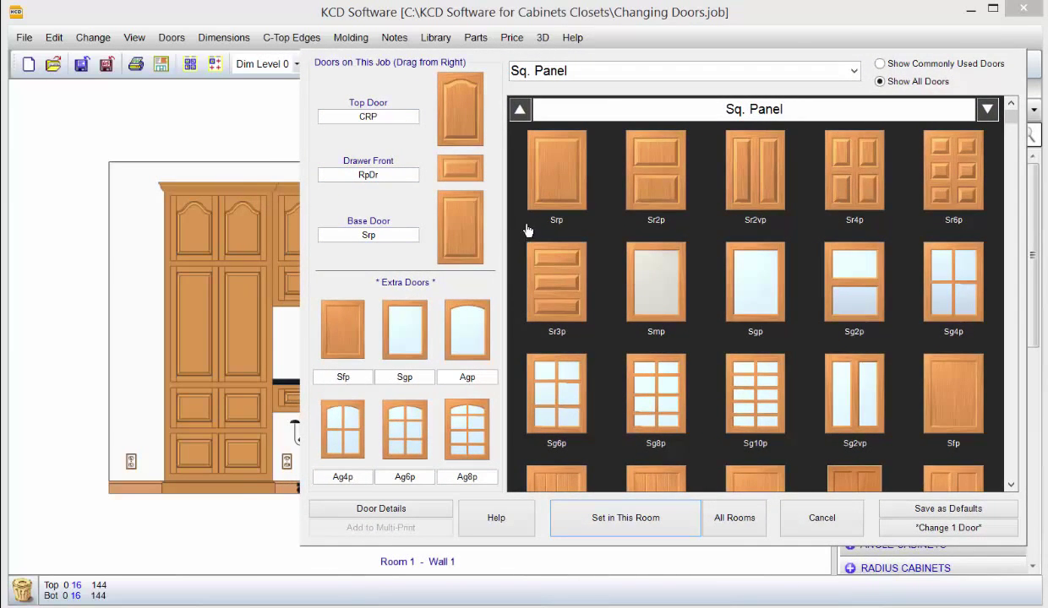
pyautogui.moveTo(532, 153)
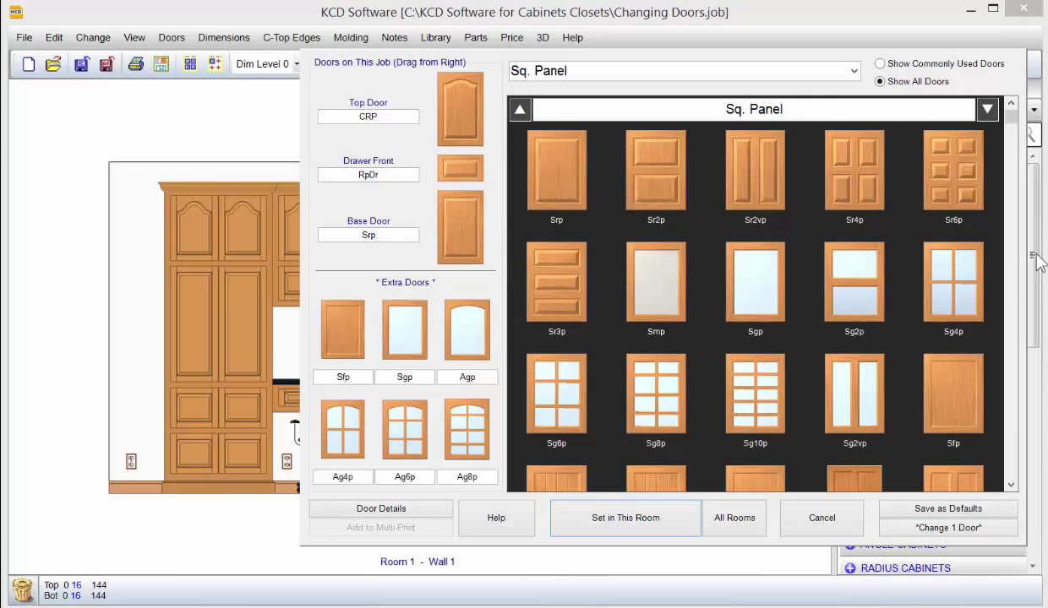
pyautogui.moveTo(954, 454)
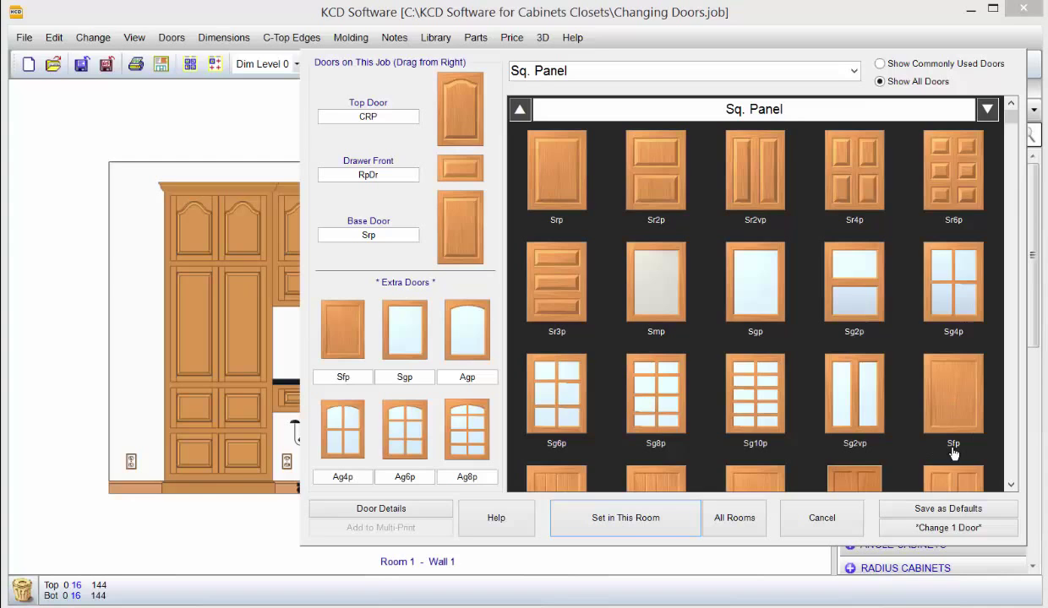
# Set Sfp as top and base door and SfDr as drawer front for the room
pyautogui.click(953, 393)
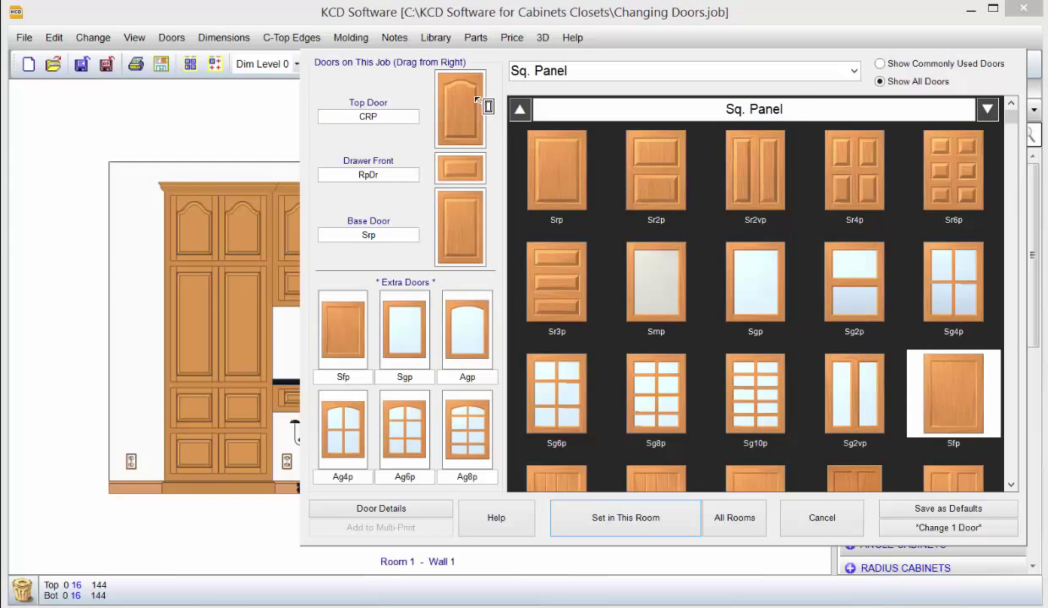
pyautogui.click(953, 393)
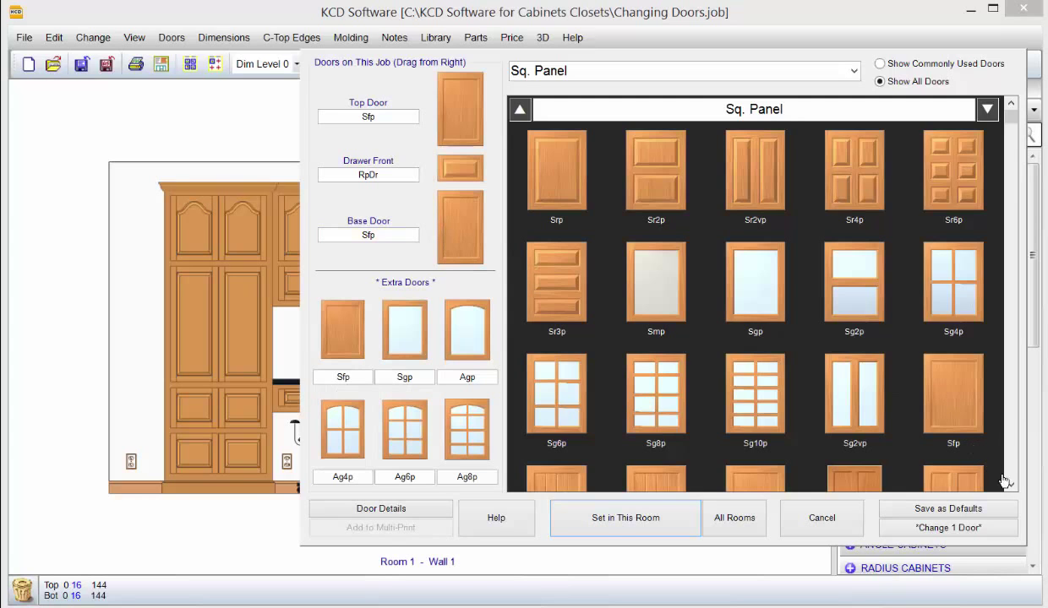
pyautogui.scroll(-3)
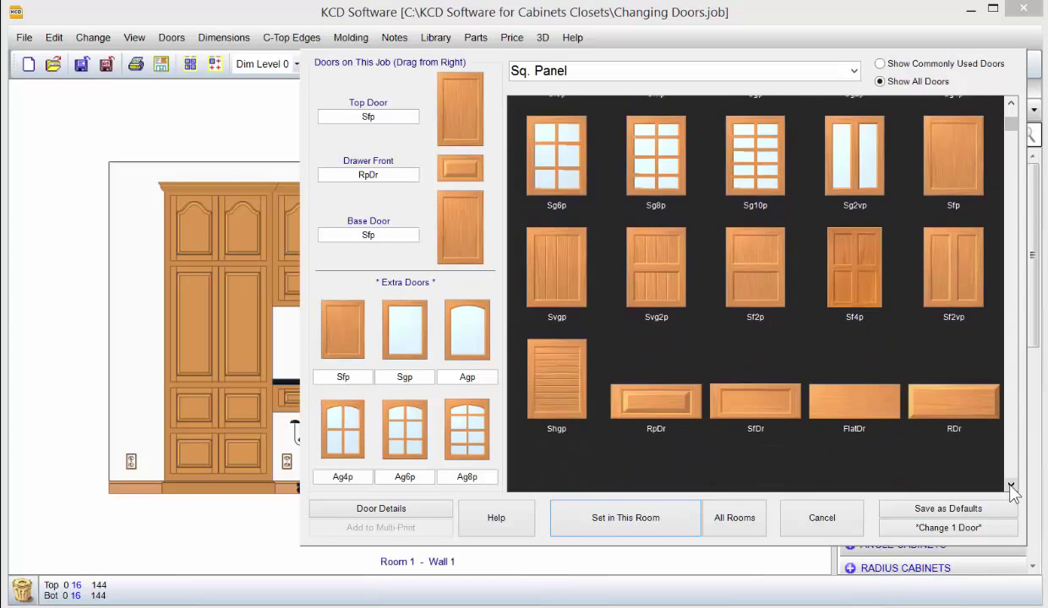
pyautogui.moveTo(755, 405)
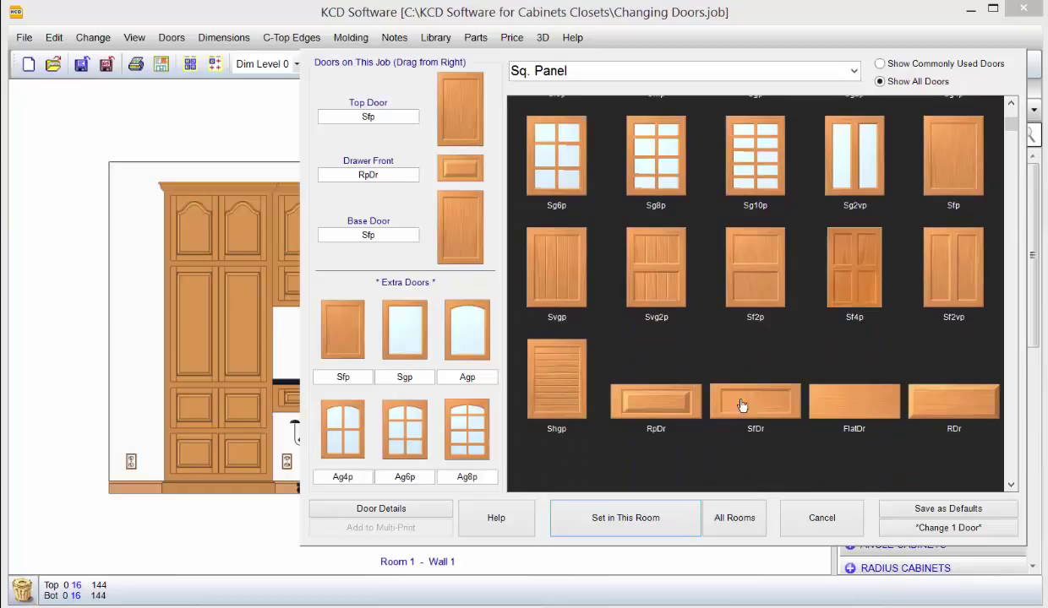
pyautogui.moveTo(754, 391)
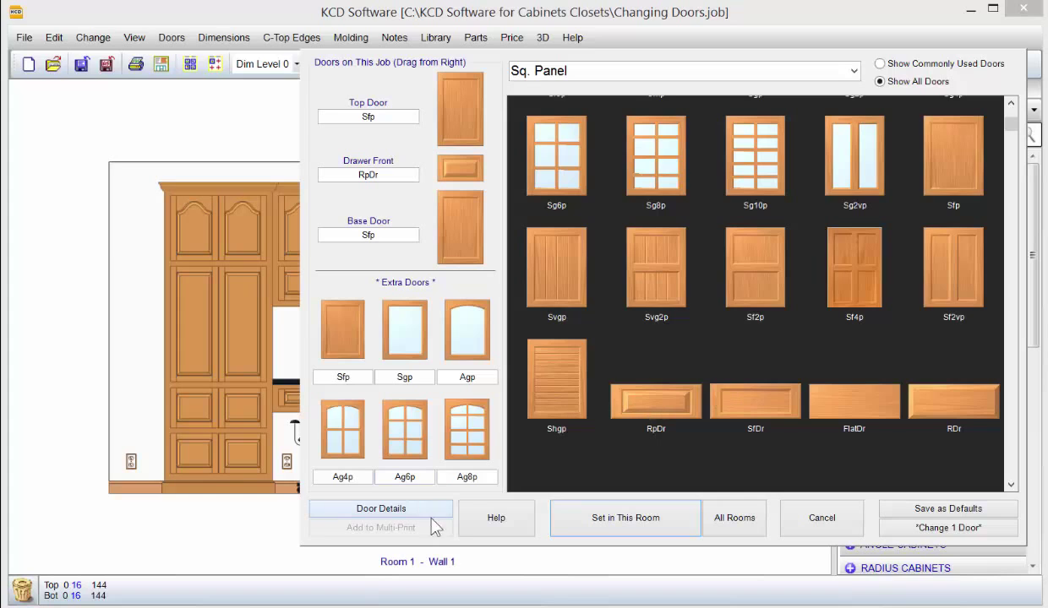
pyautogui.click(755, 398)
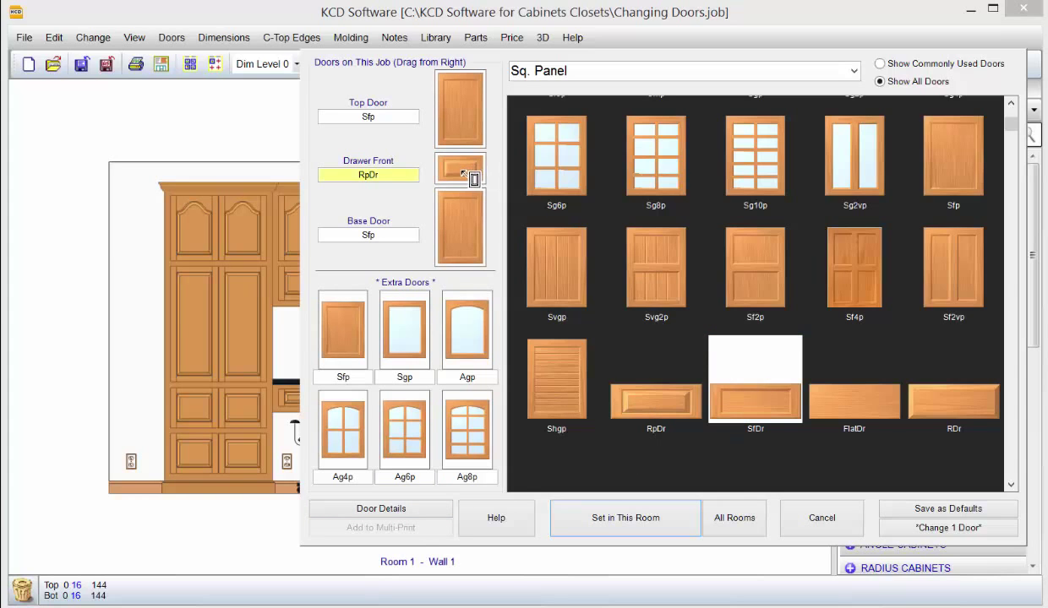
pyautogui.click(755, 376)
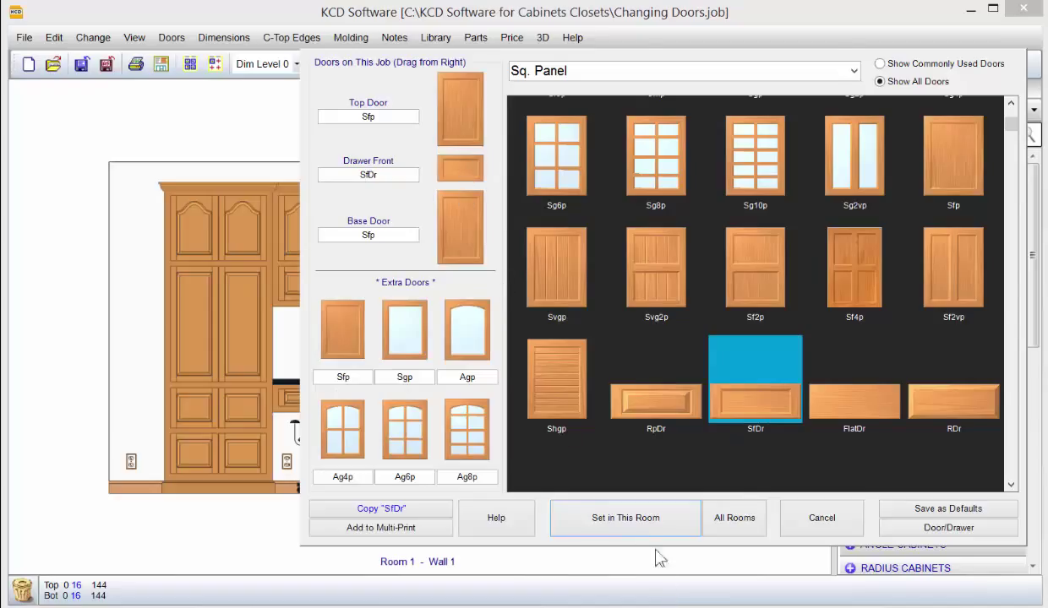
pyautogui.click(624, 518)
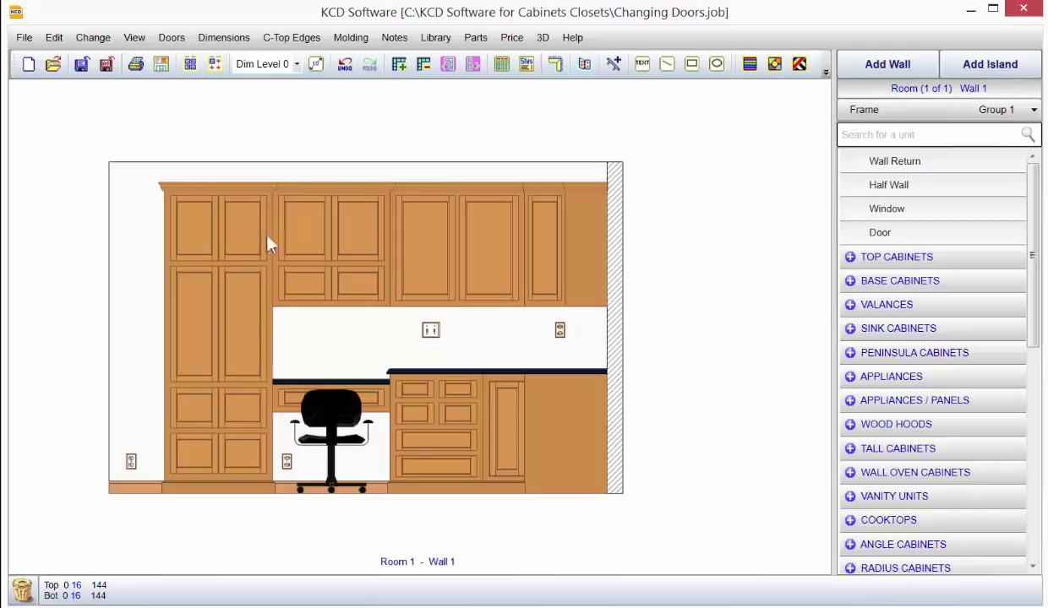
pyautogui.moveTo(264, 239)
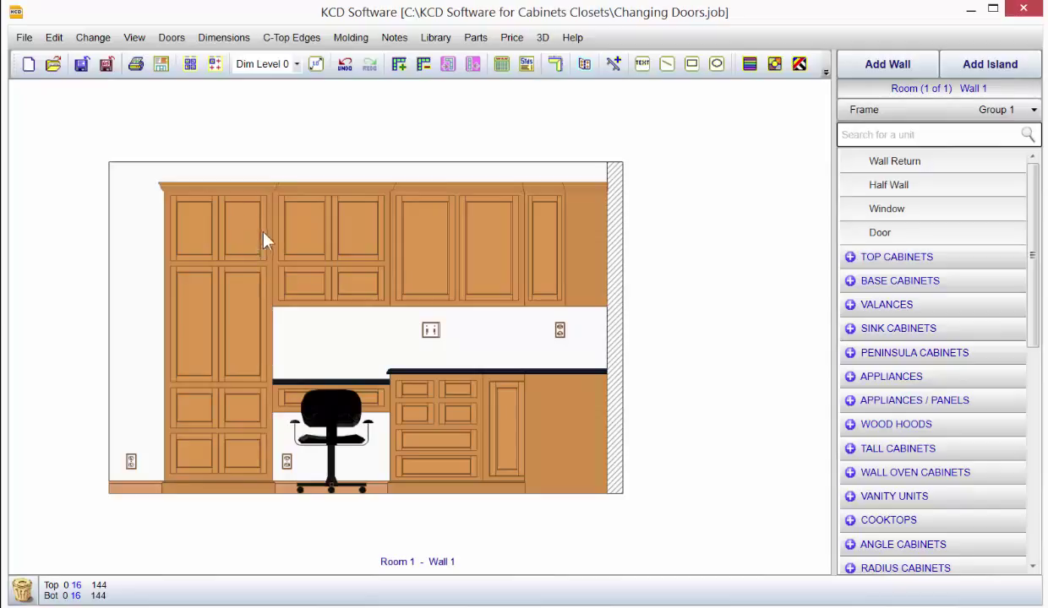
pyautogui.moveTo(266, 272)
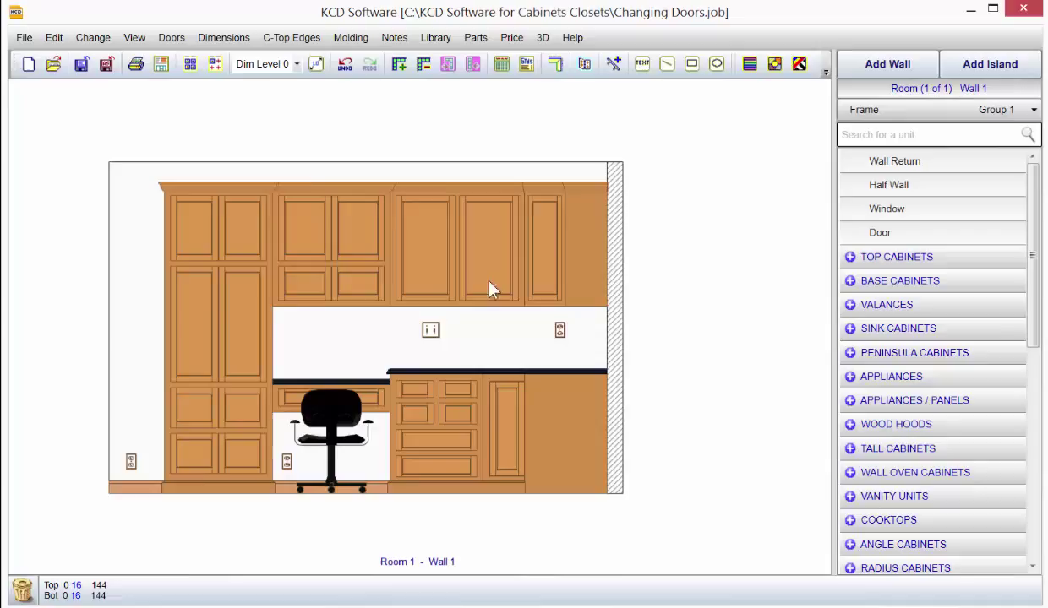
pyautogui.moveTo(377, 286)
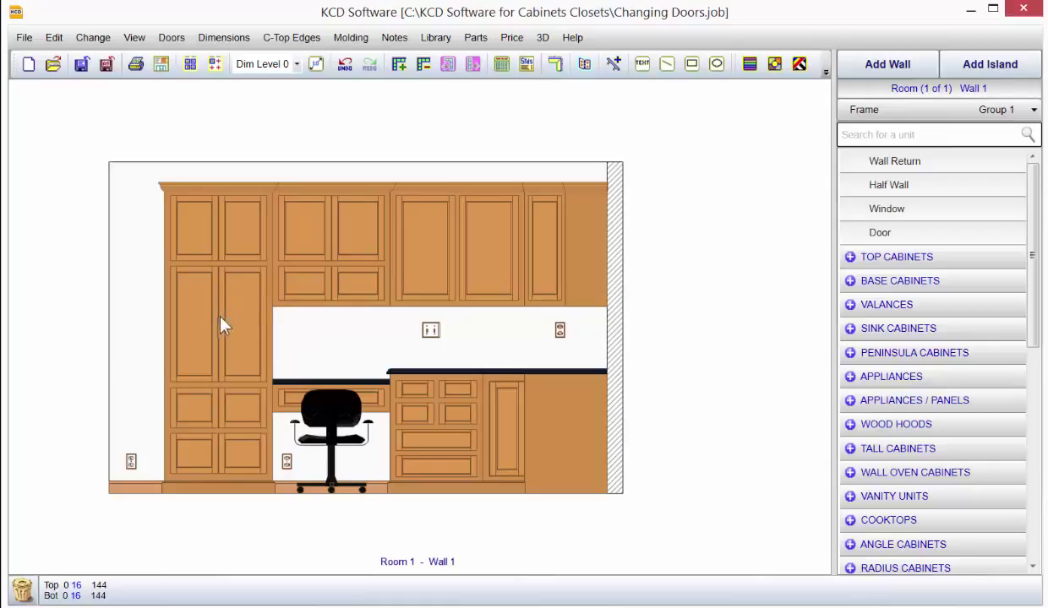
pyautogui.moveTo(229, 315)
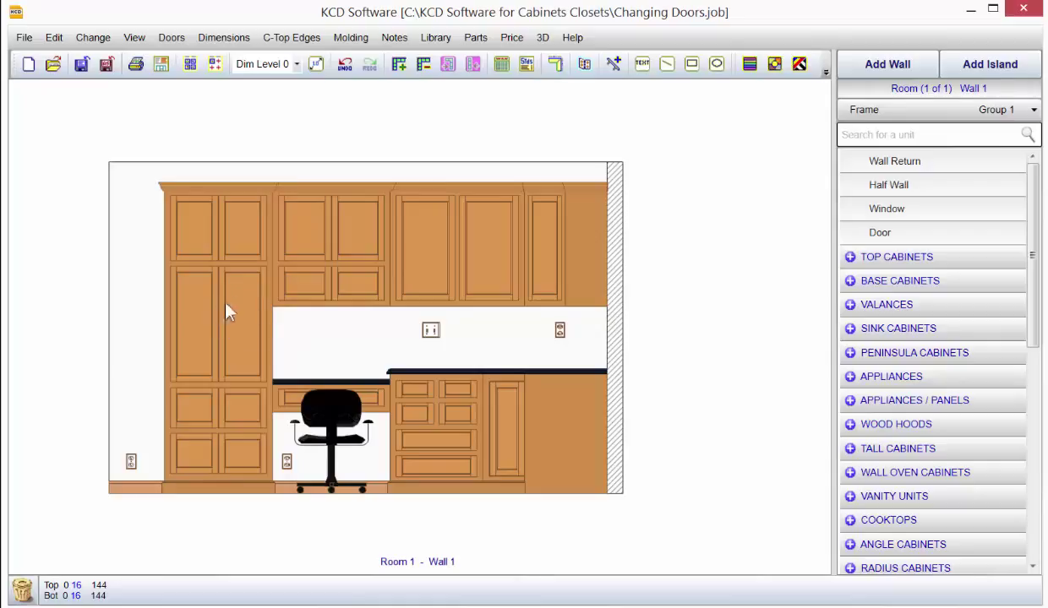
pyautogui.moveTo(337, 318)
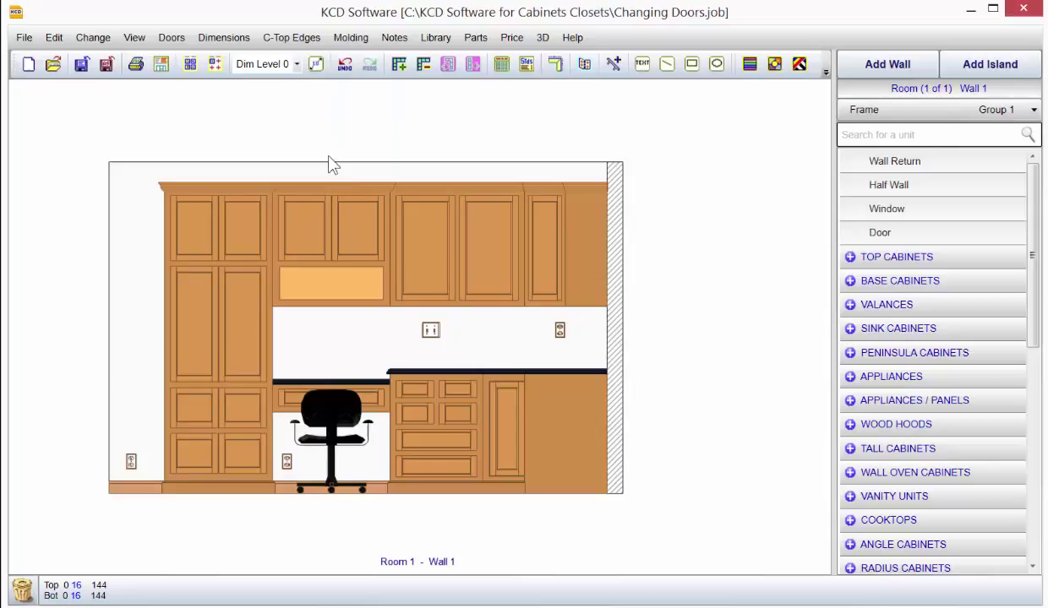
pyautogui.moveTo(214, 369)
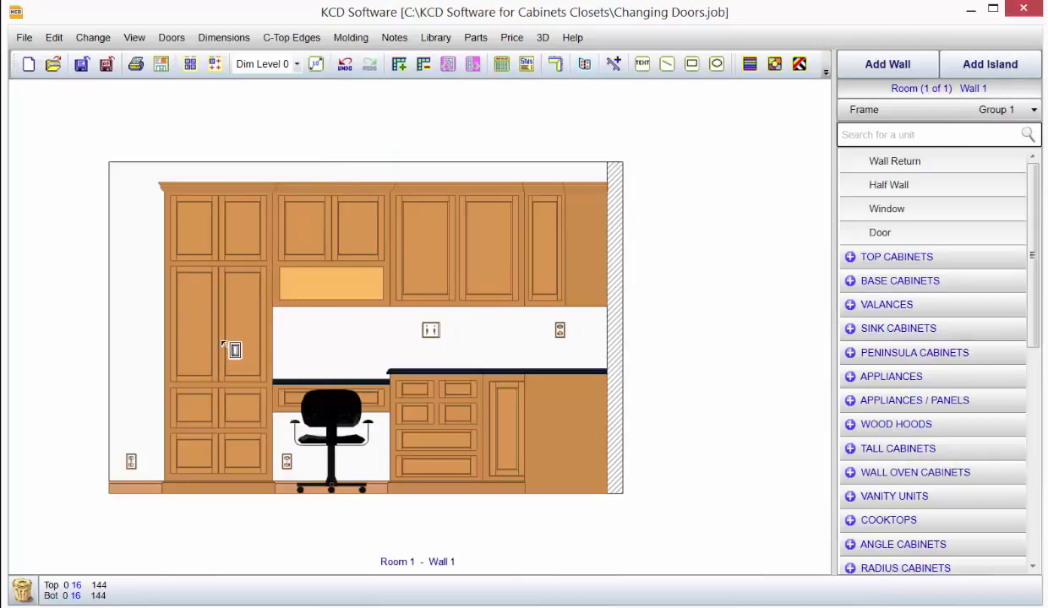
pyautogui.moveTo(234, 334)
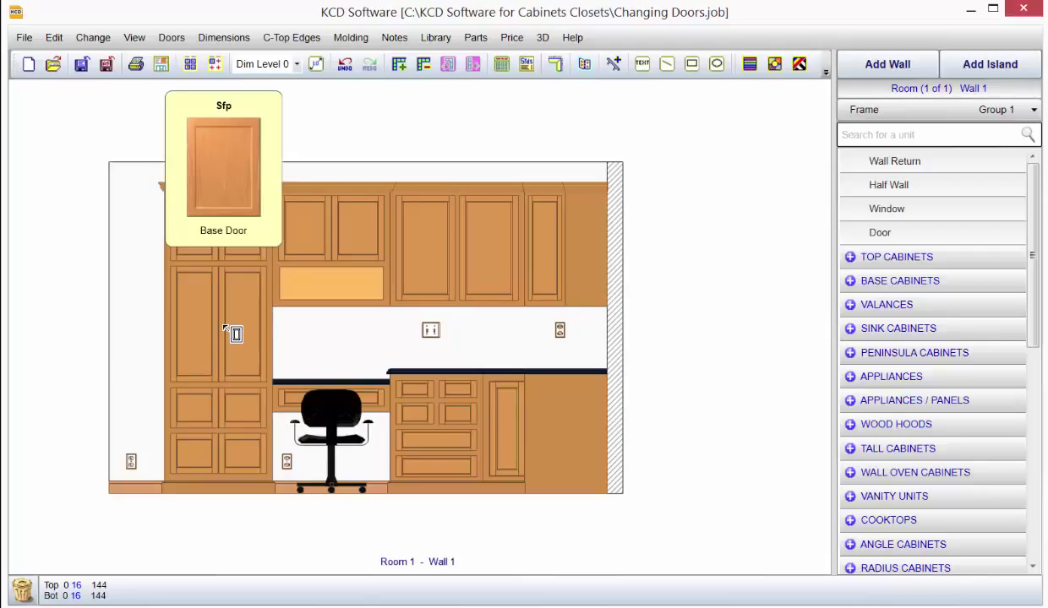
# Check the tall cabinet's Sfp base door style and reopen the Doors menu
pyautogui.click(232, 334)
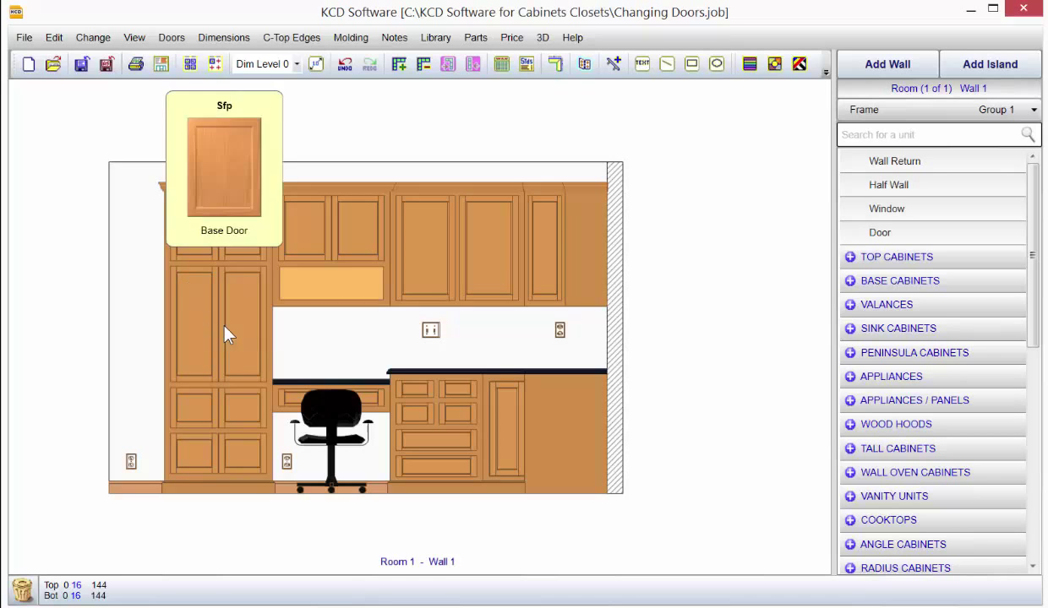
pyautogui.click(171, 37)
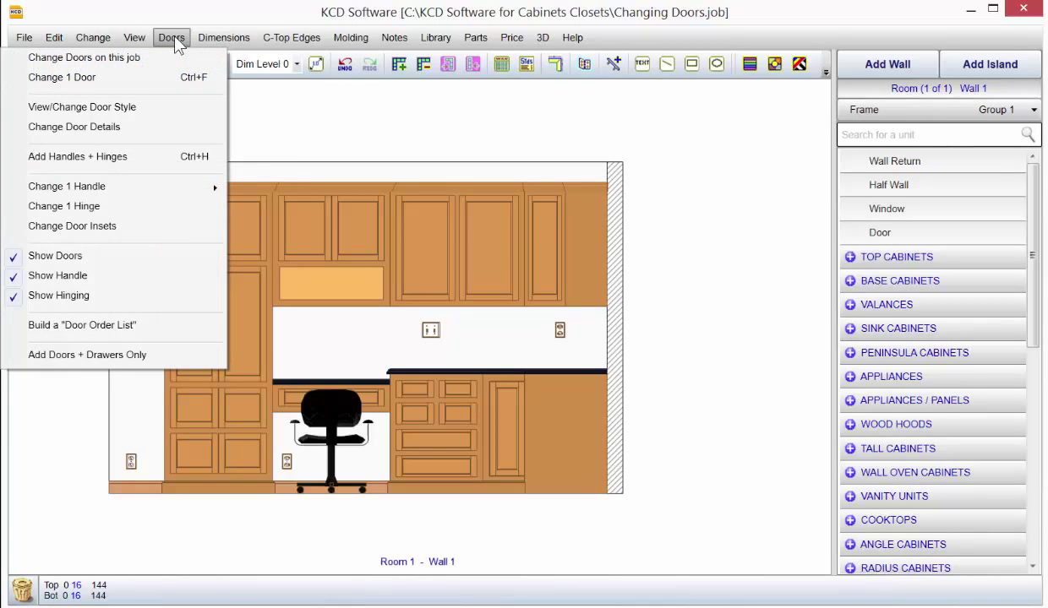
# Replace two arched glass extra doors with Sg6p and Sg4p square glass doors
pyautogui.click(170, 37)
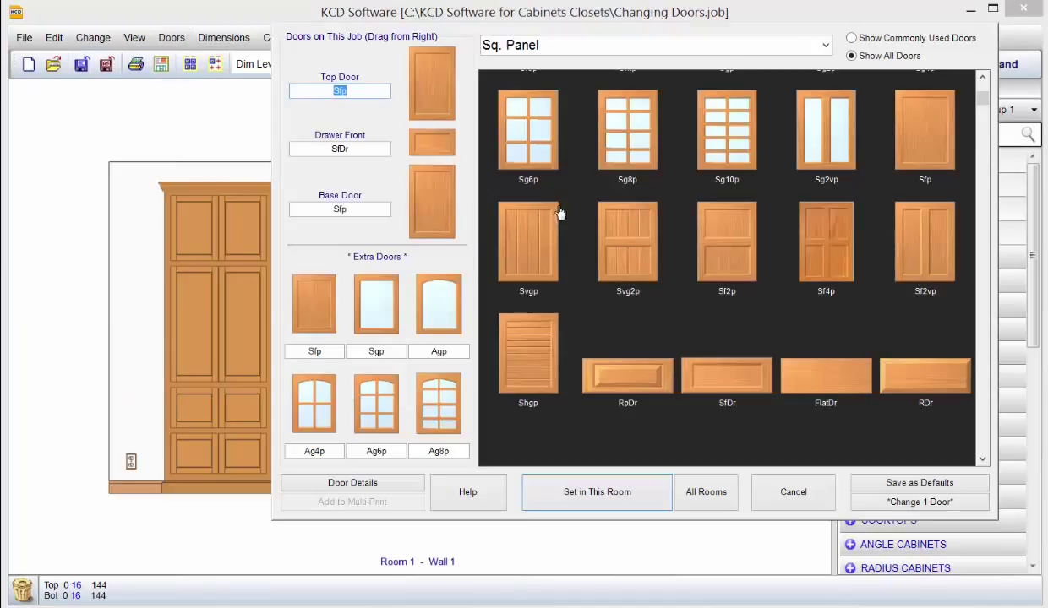
pyautogui.moveTo(387, 272)
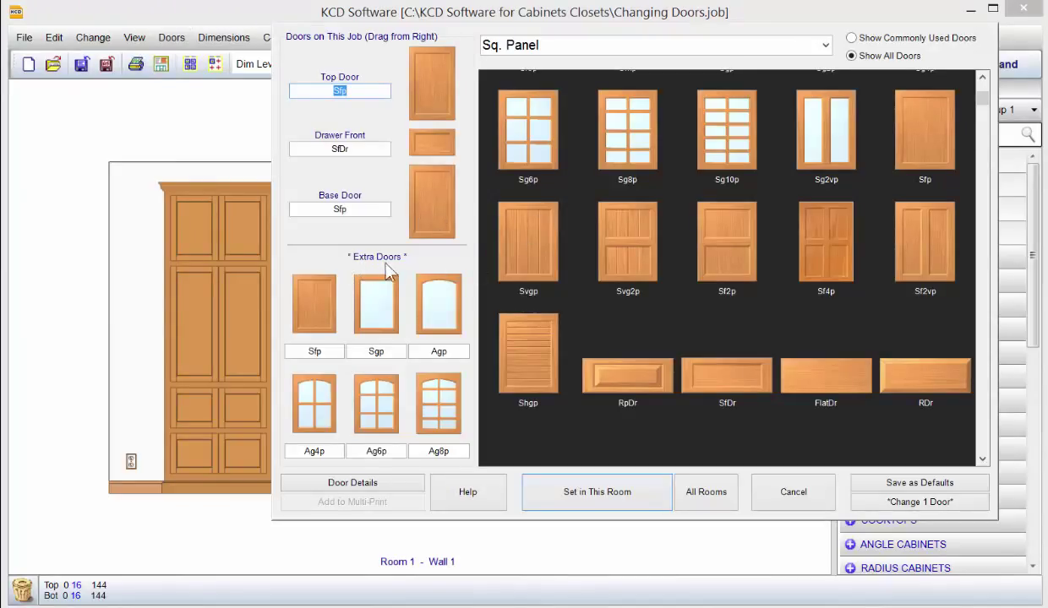
pyautogui.moveTo(431, 309)
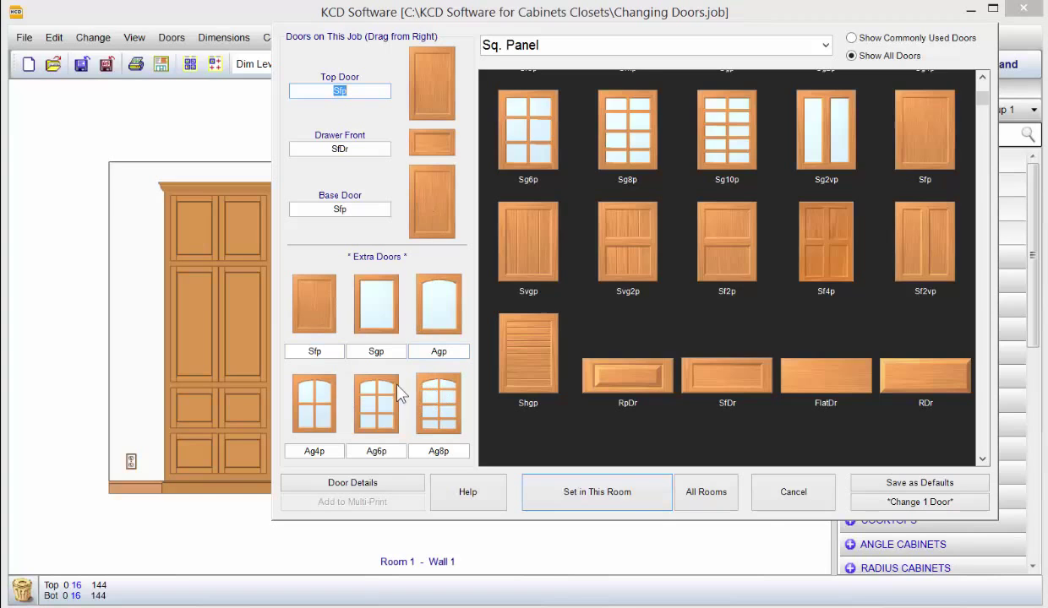
pyautogui.moveTo(383, 411)
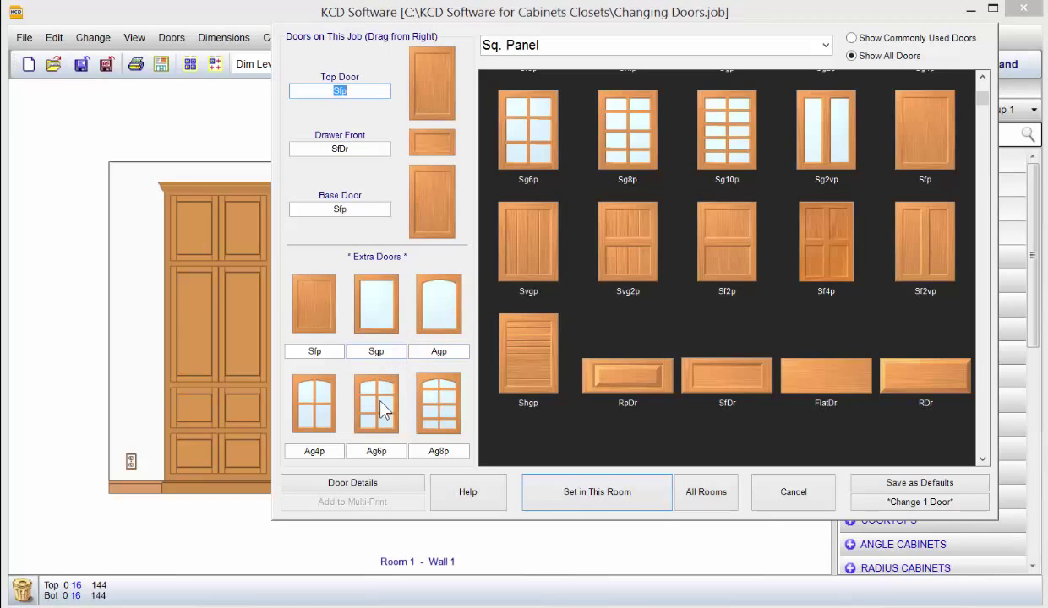
pyautogui.moveTo(547, 141)
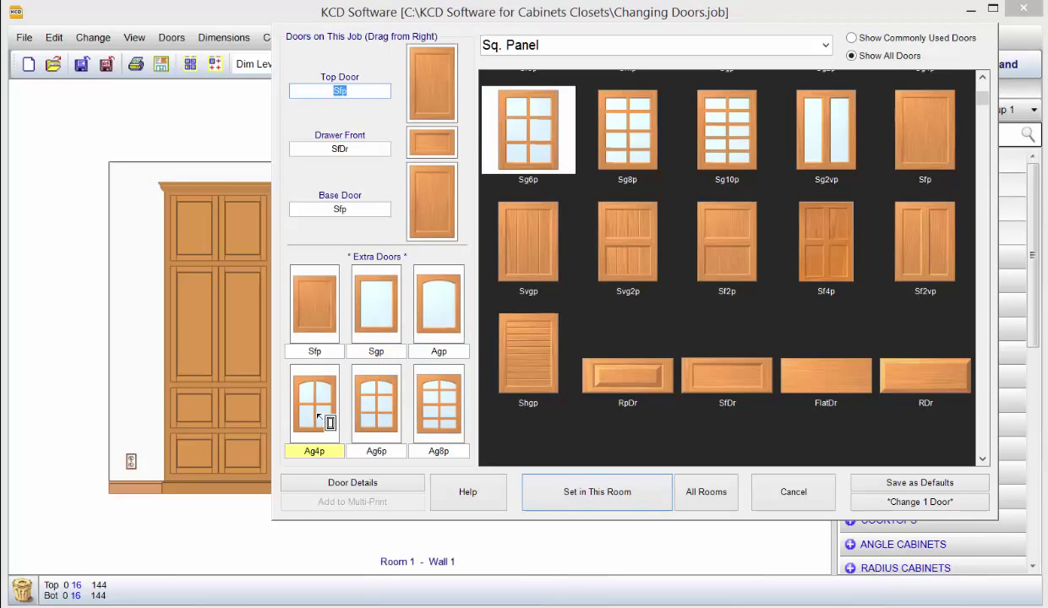
pyautogui.click(528, 129)
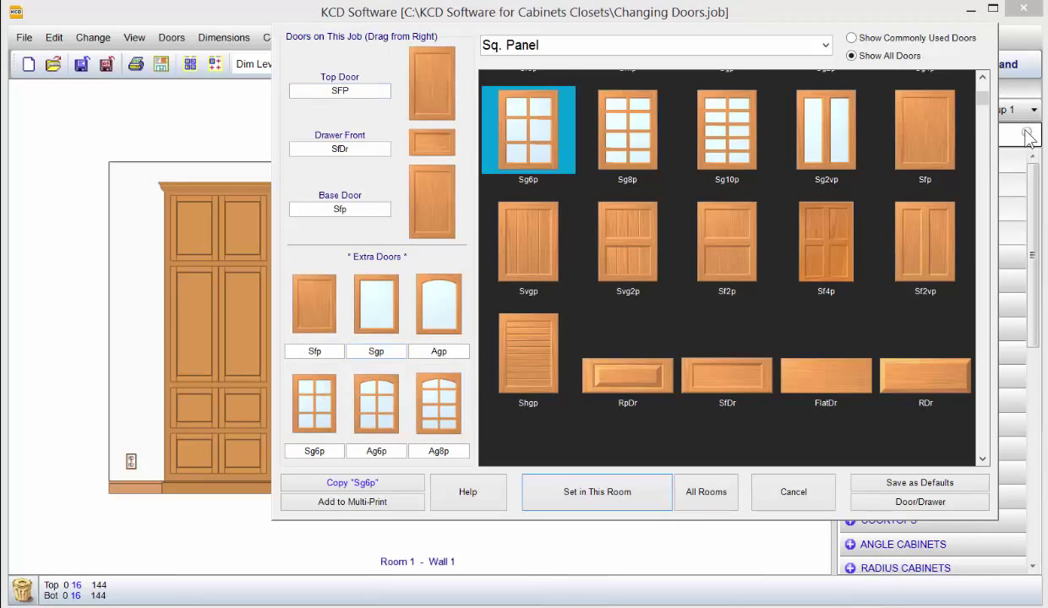
pyautogui.click(982, 82)
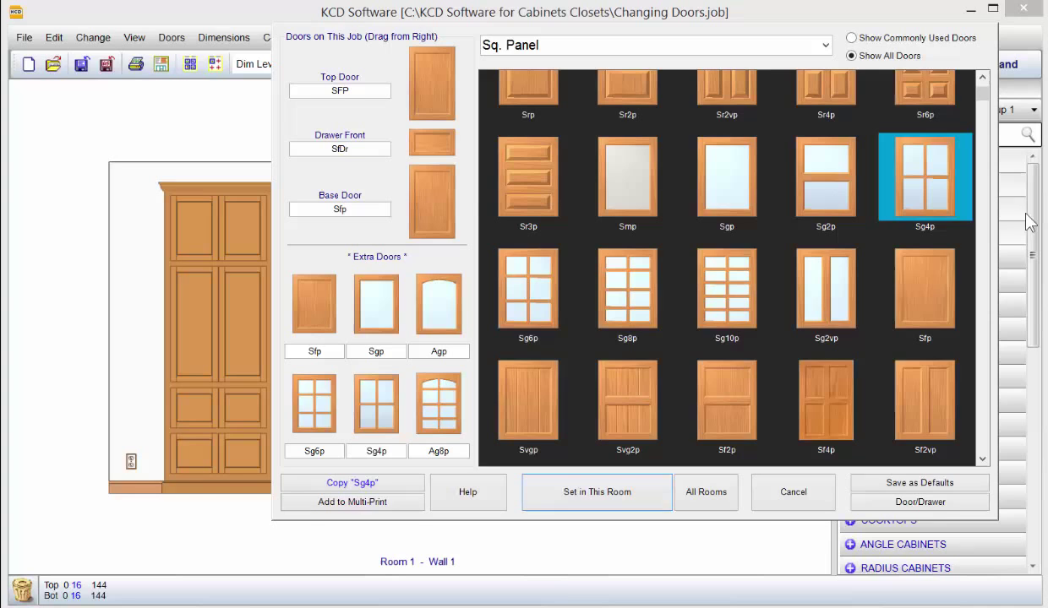
pyautogui.moveTo(987, 464)
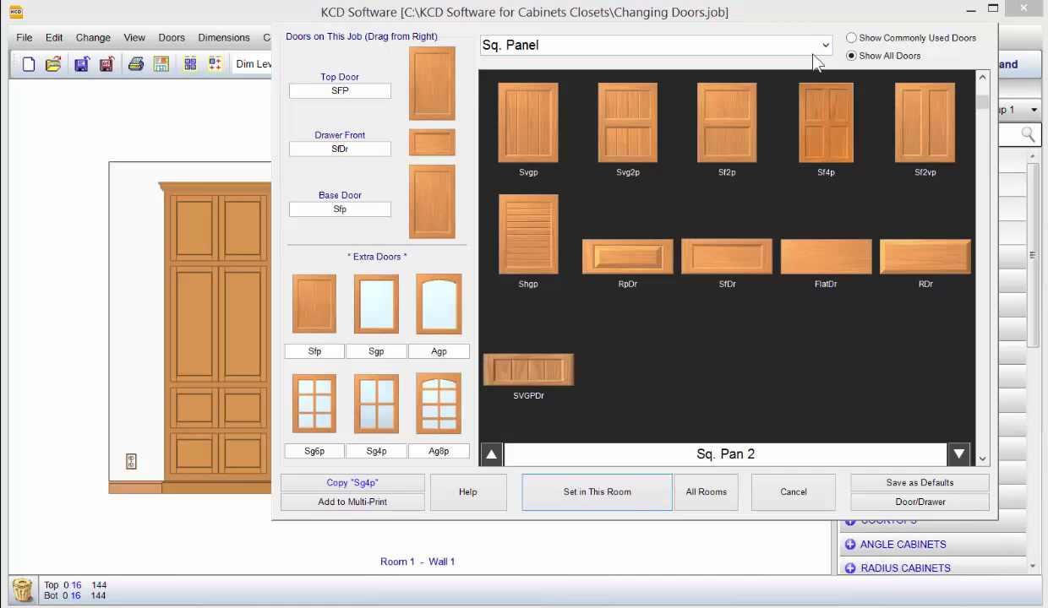
pyautogui.click(823, 45)
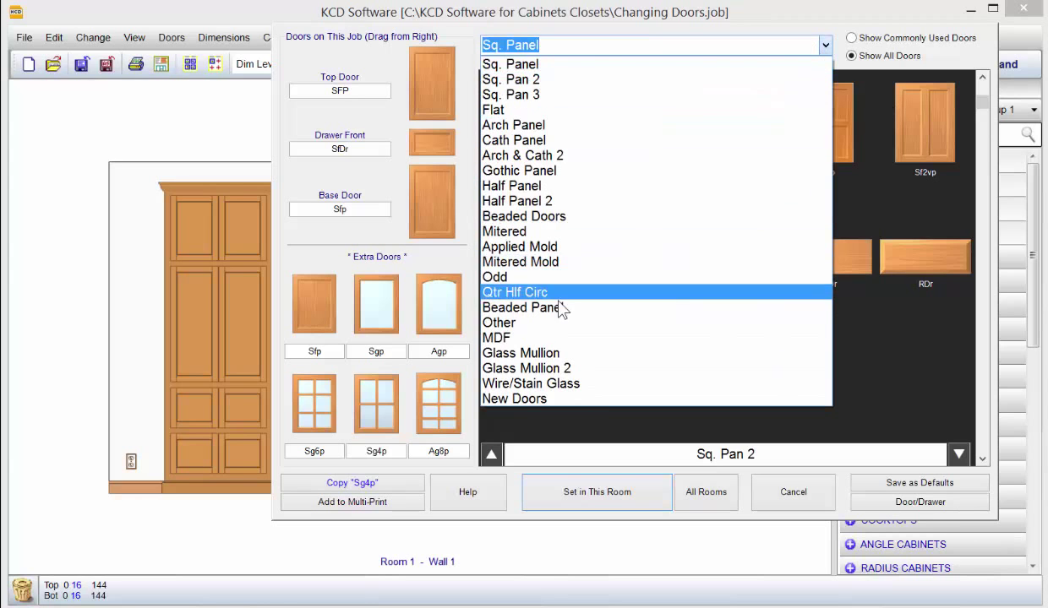
# Swap Ag8p for the SGHR4 wire-glass door and apply the door choices to the room
pyautogui.click(531, 383)
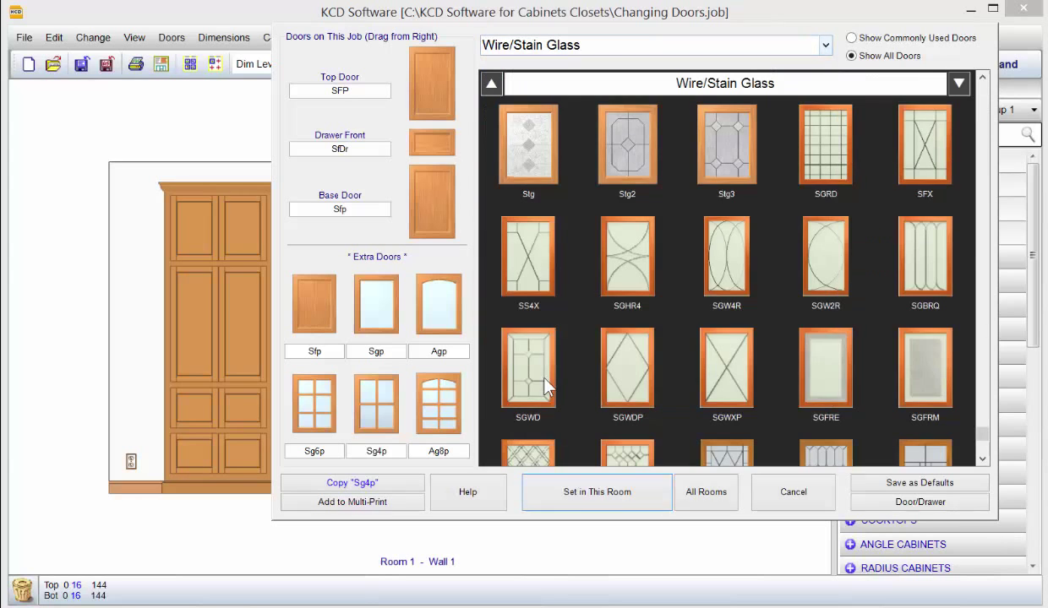
pyautogui.moveTo(569, 319)
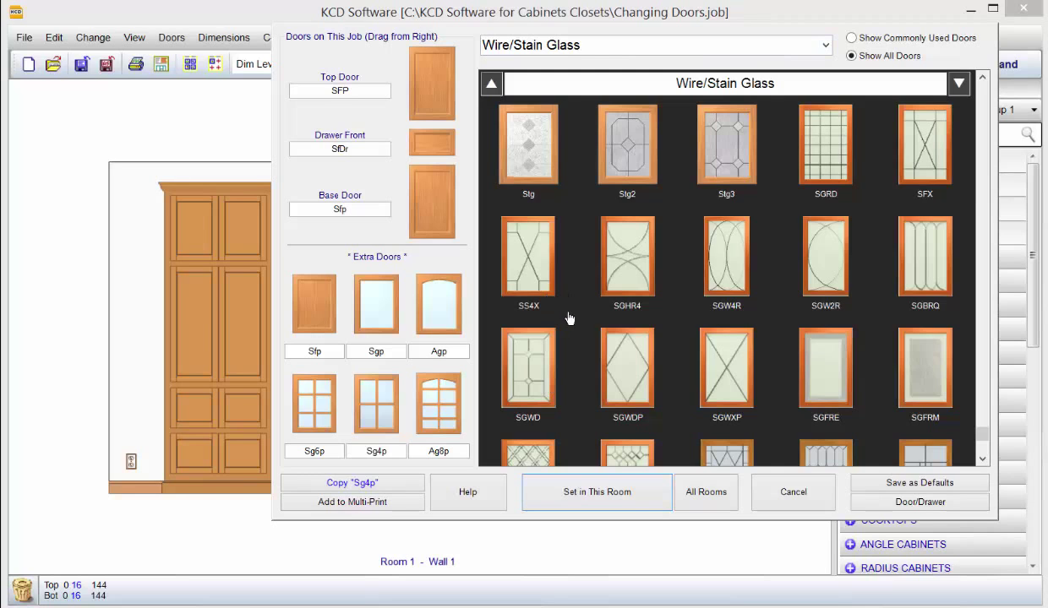
pyautogui.click(627, 253)
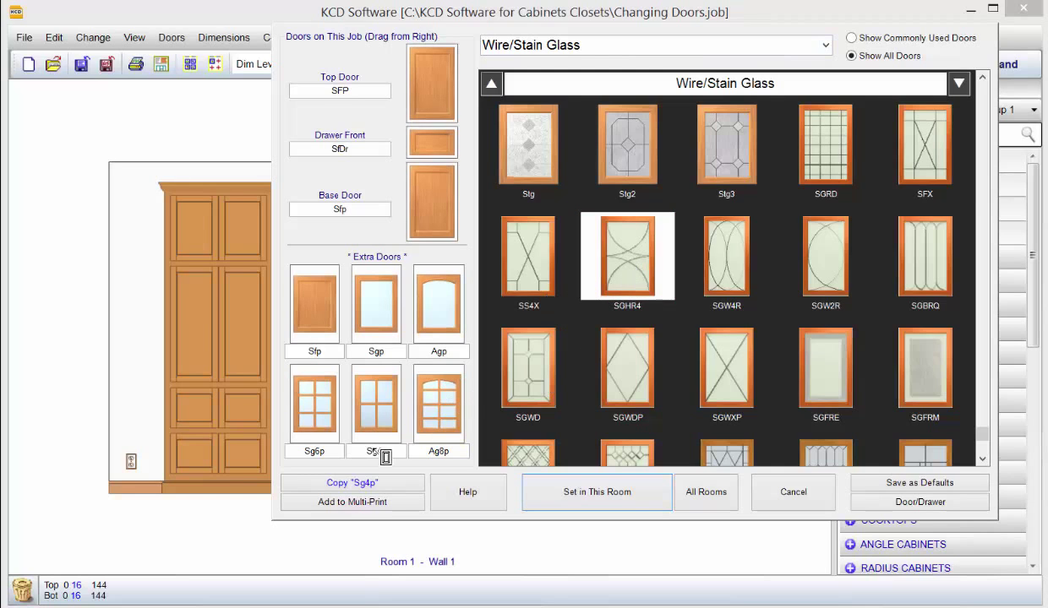
pyautogui.click(627, 258)
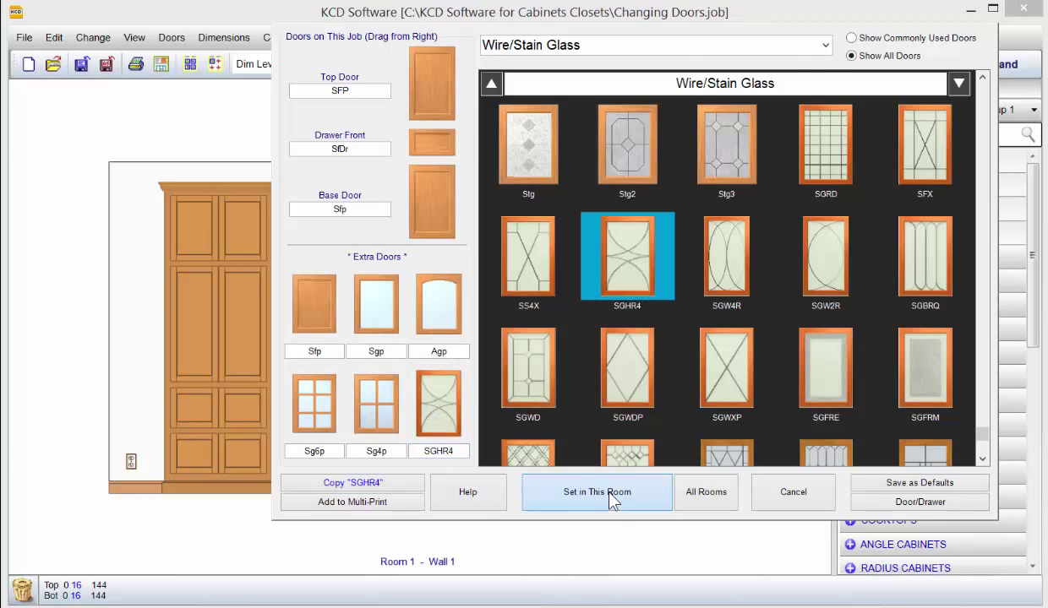
pyautogui.click(597, 491)
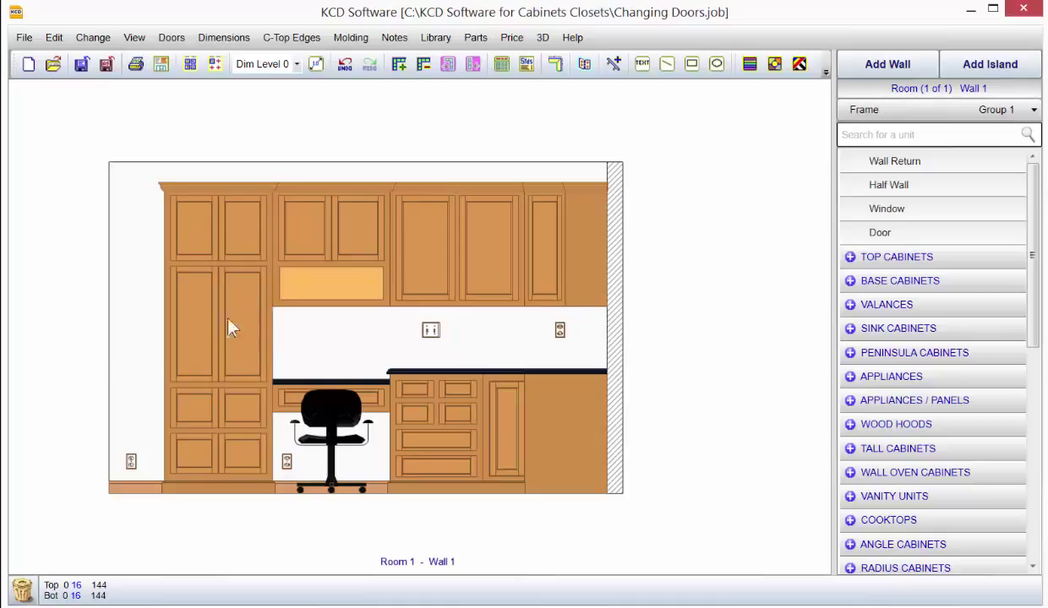
# Put SGHR4 wire-glass doors on the tall cabinet's upper section and glass on the wall cabinets
pyautogui.click(237, 330)
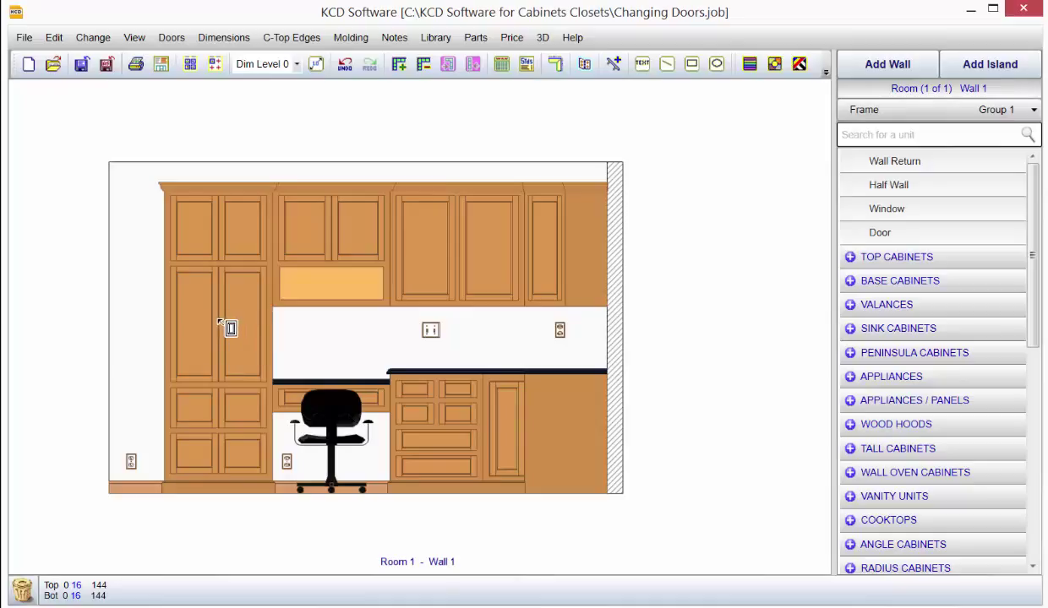
pyautogui.moveTo(226, 330)
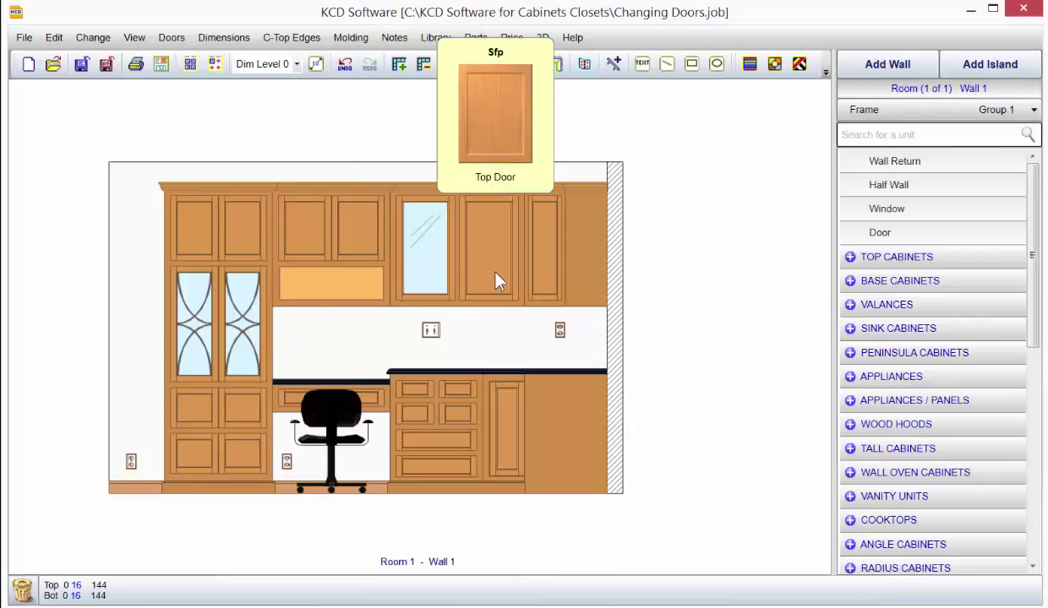
pyautogui.click(488, 245)
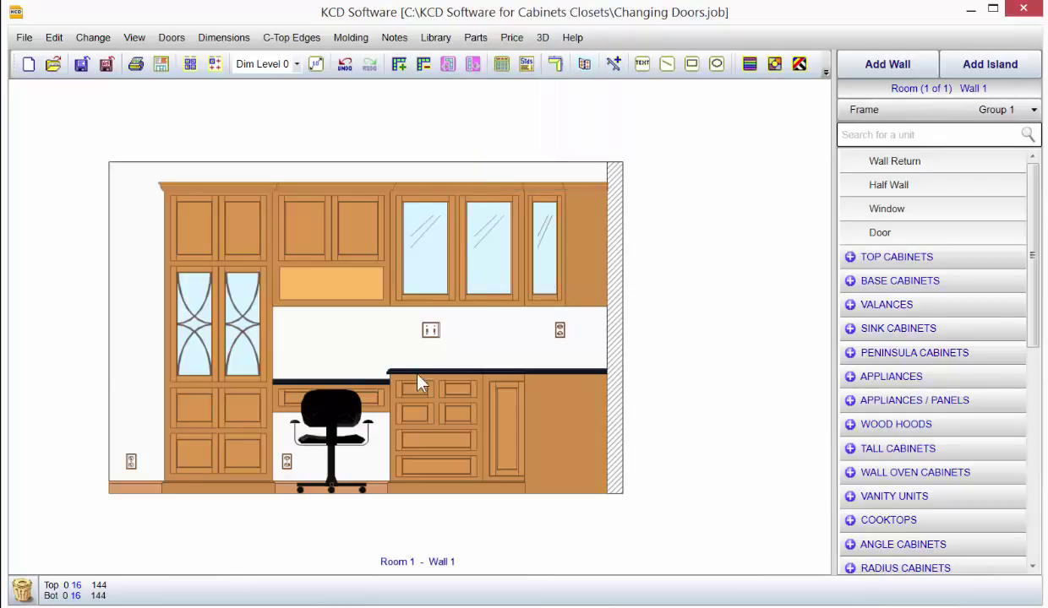
pyautogui.moveTo(354, 397)
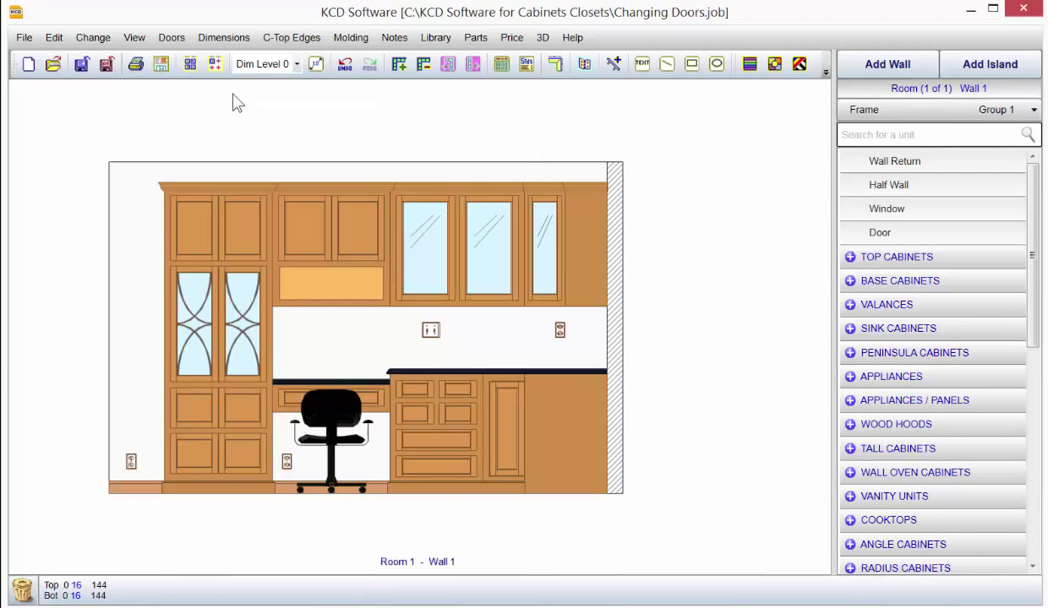
pyautogui.click(171, 38)
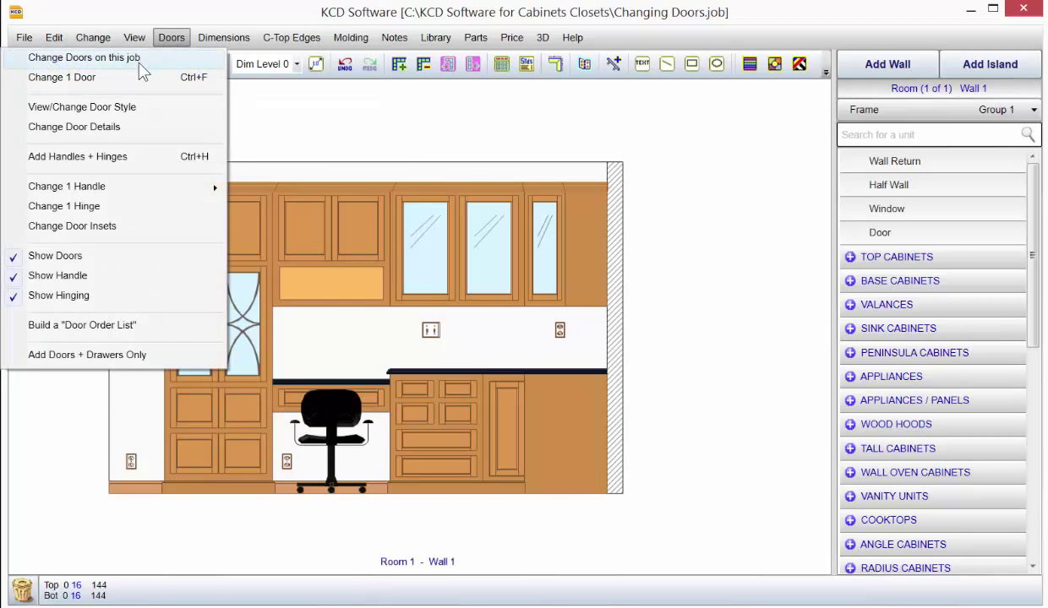
pyautogui.click(83, 56)
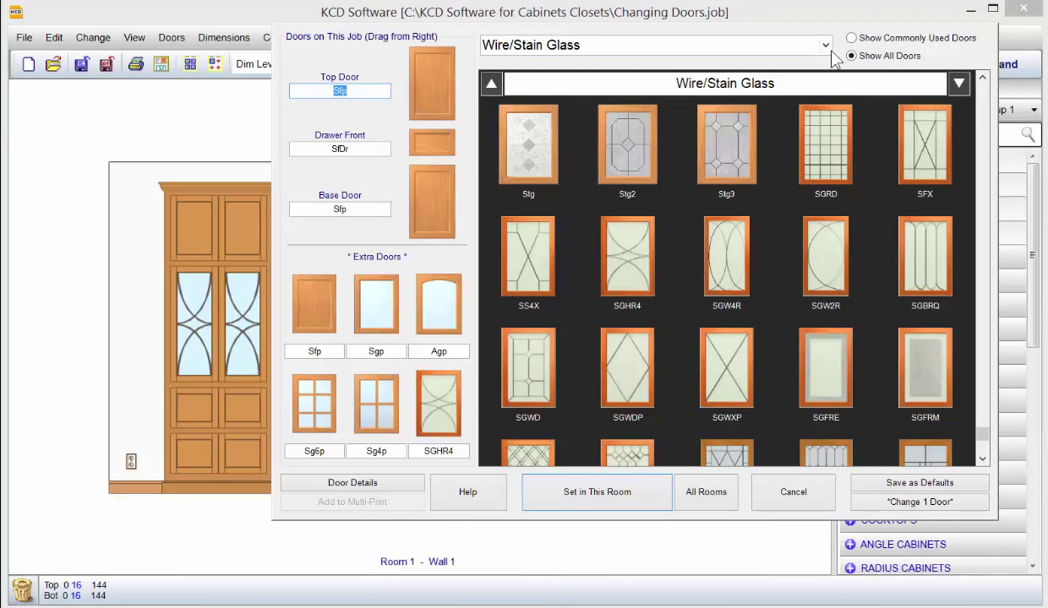
pyautogui.click(824, 45)
pyautogui.write('SFP')
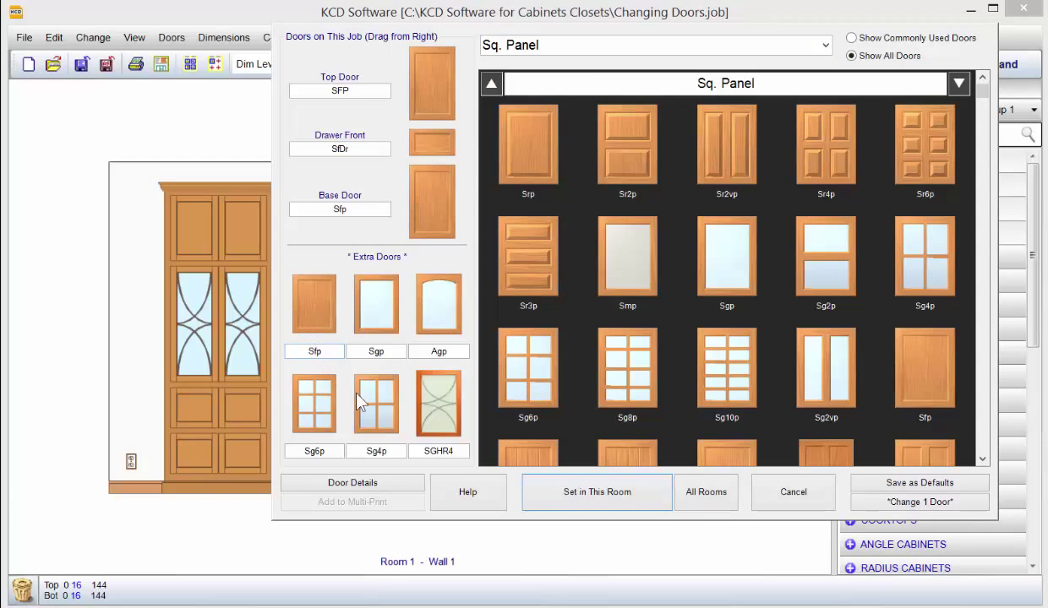
pyautogui.moveTo(433, 414)
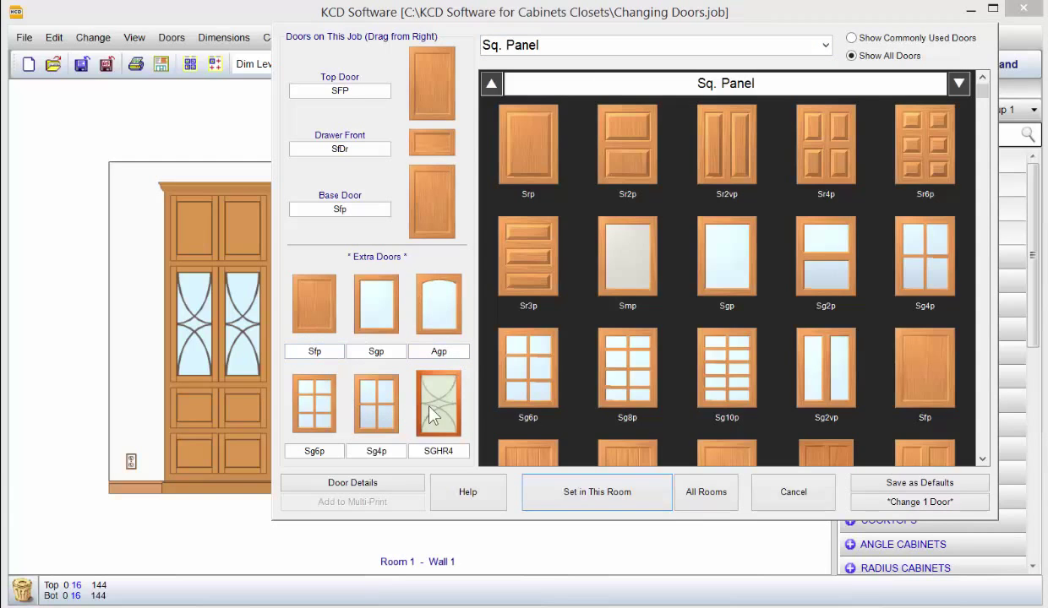
pyautogui.moveTo(351, 370)
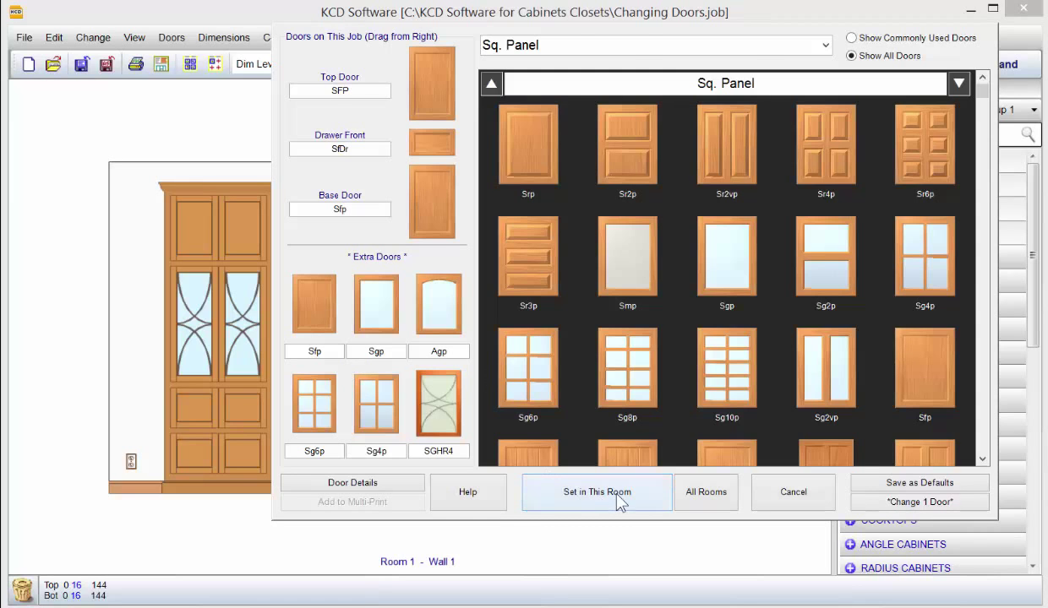
pyautogui.click(597, 492)
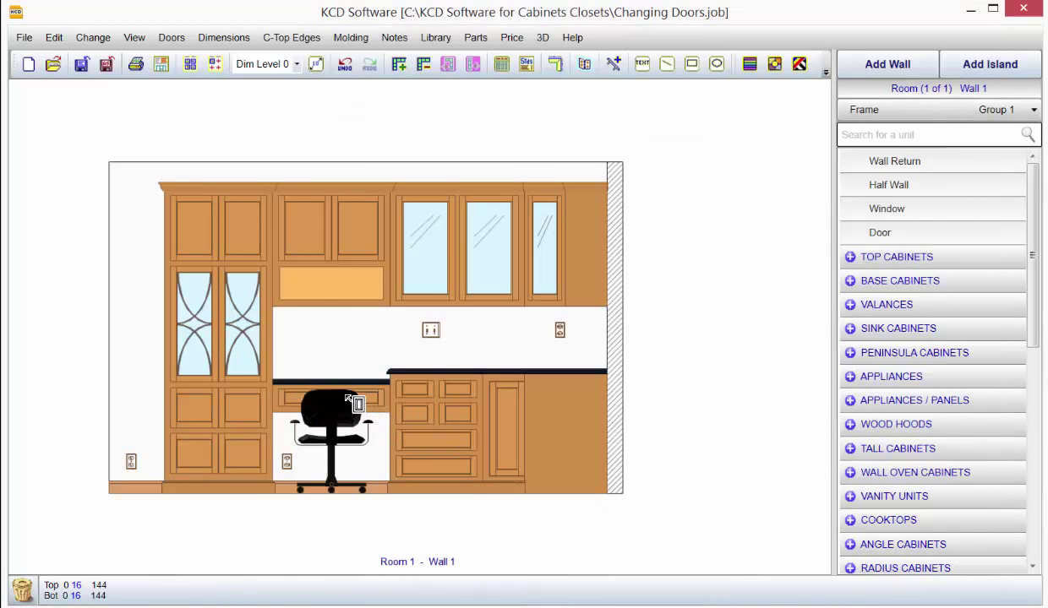